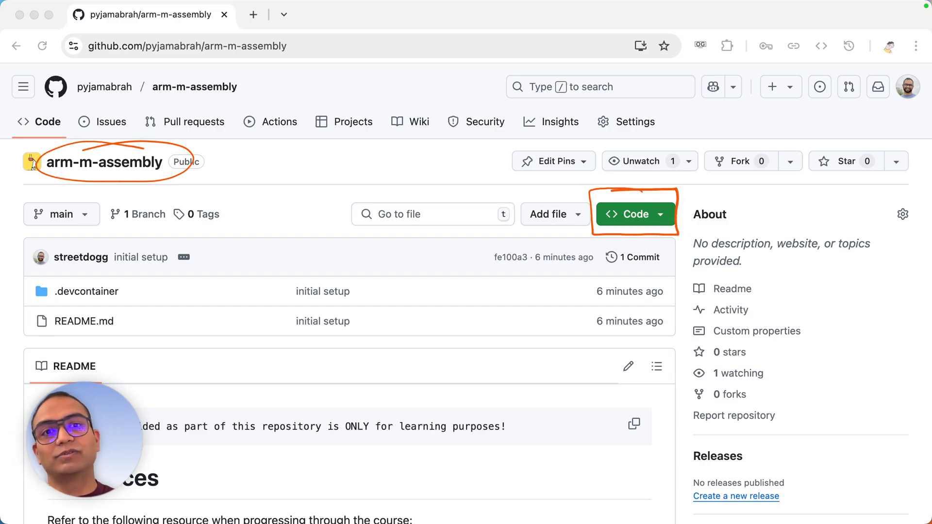
mouse_move(918, 80)
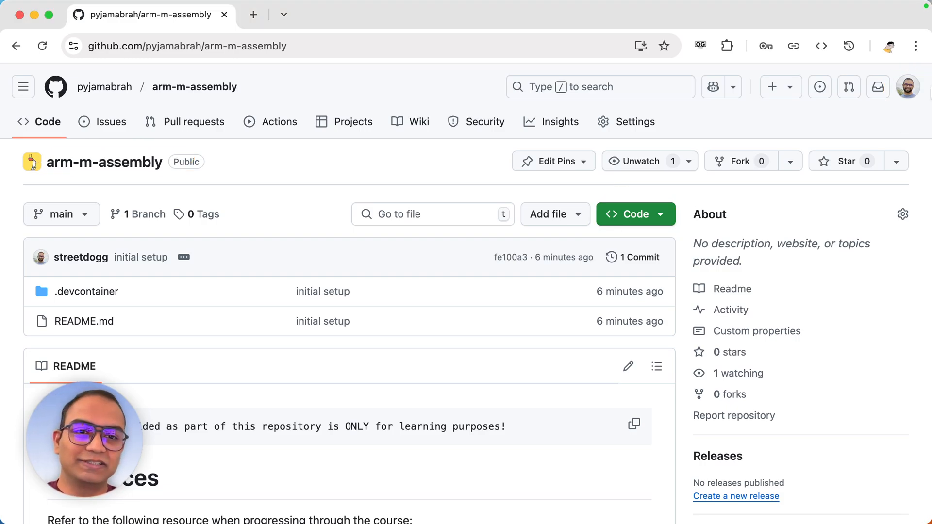
Open the green Code dropdown on the arm-m-assembly repository page.
left_click(628, 214)
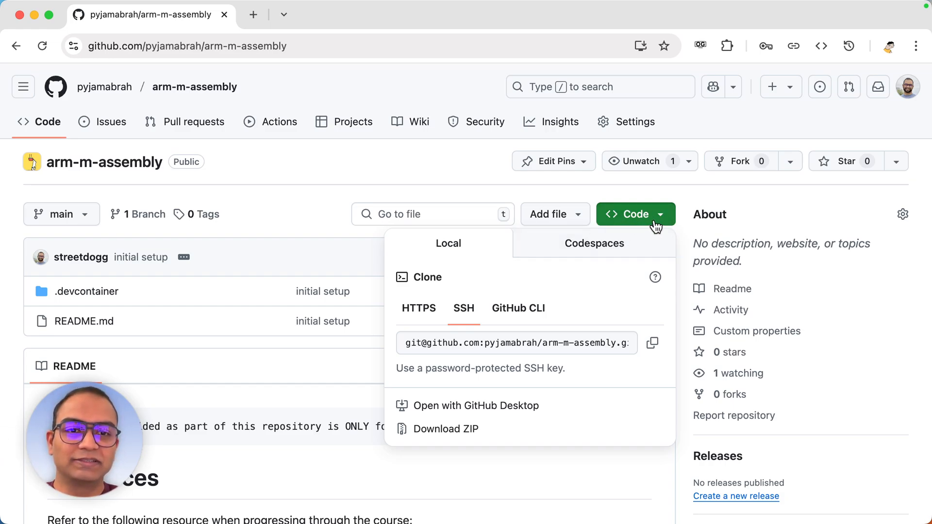
Switch the Code dropdown to the Codespaces tab, which lists no codespaces yet.
left_click(593, 243)
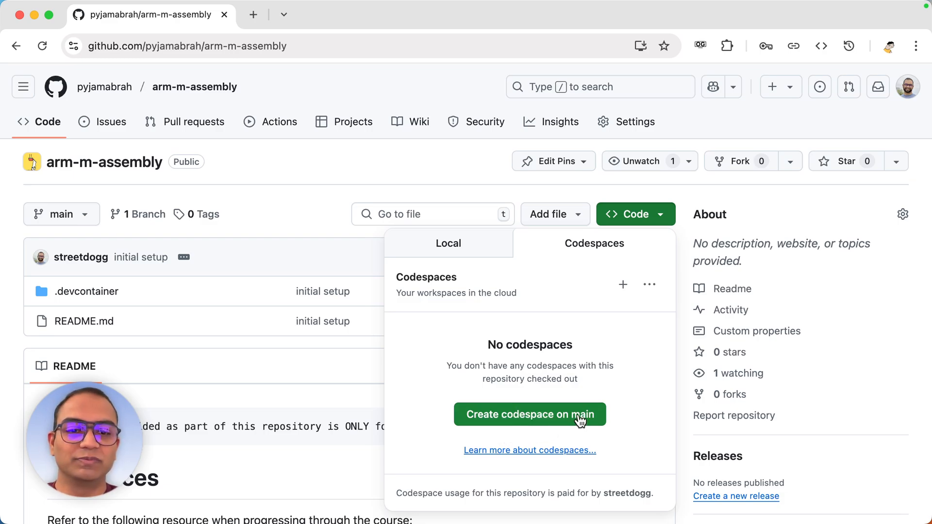
mouse_move(627, 334)
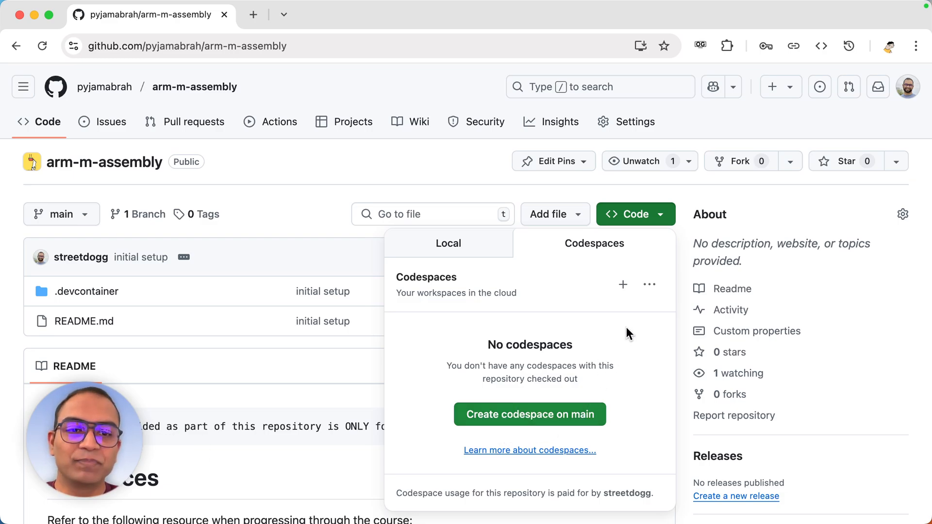
mouse_move(622, 283)
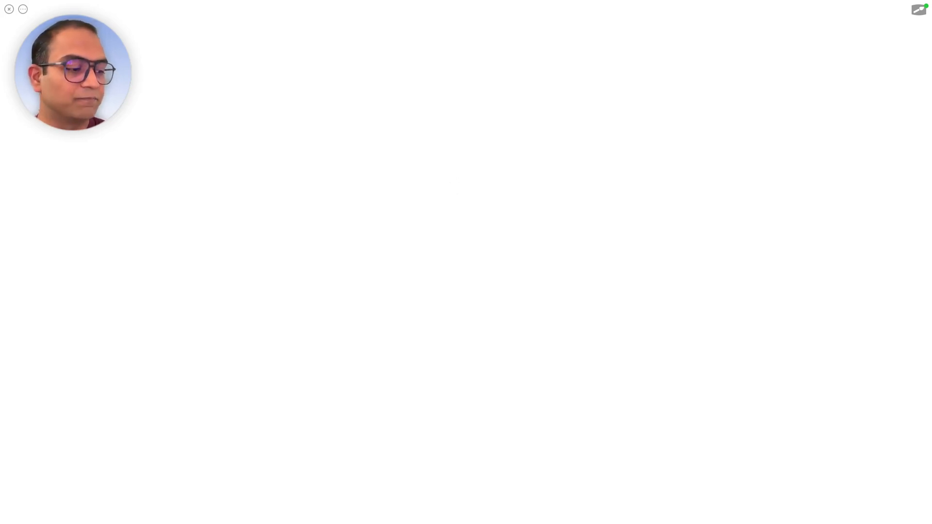
Sketch a box labelled 'Codespaces (Linux)' with a VScode arrow and a side-panel divider.
left_click_drag(535, 122, 440, 407)
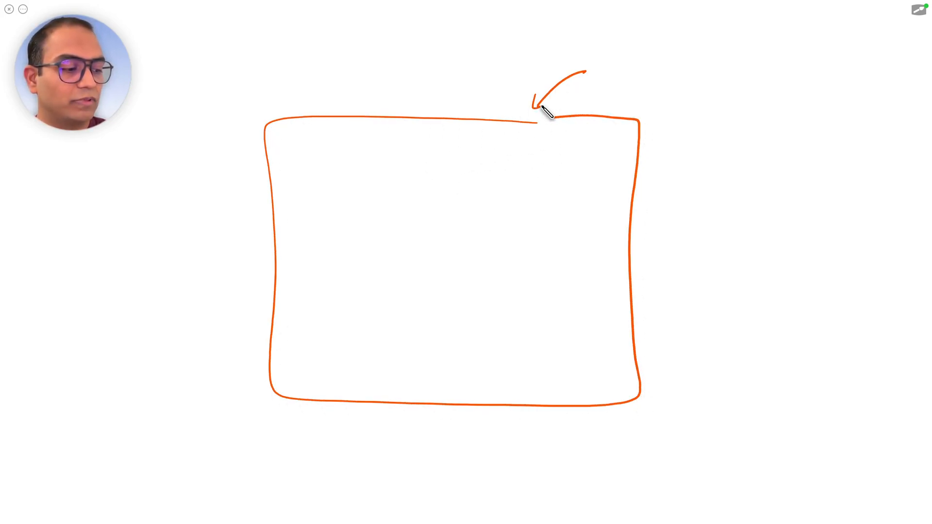
type("Codes")
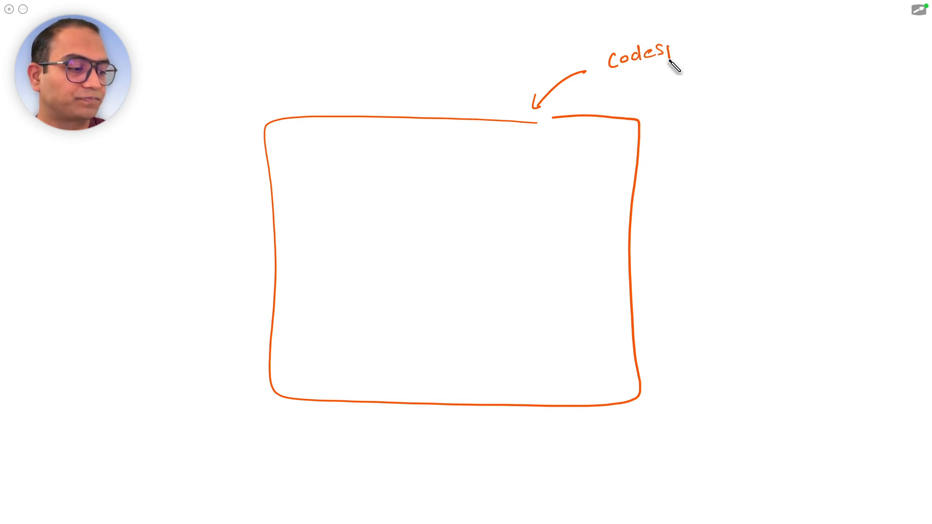
type("paces")
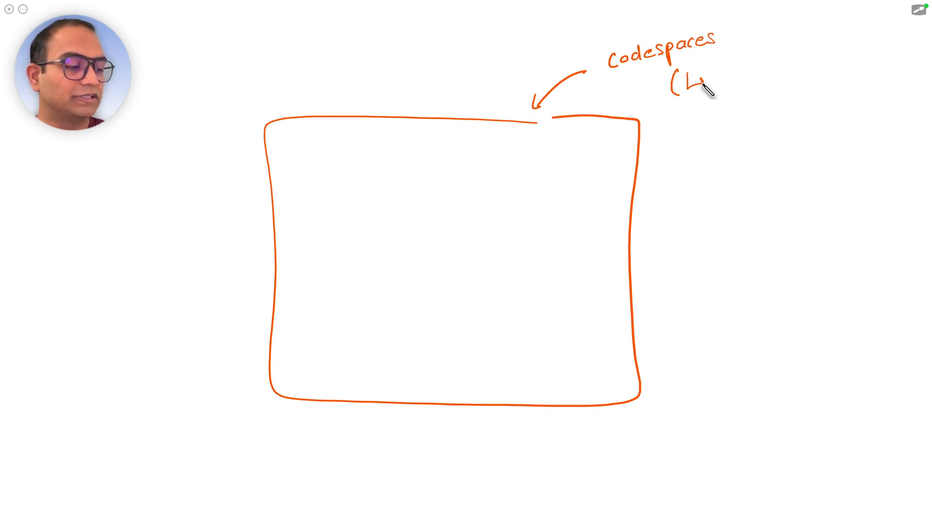
type("Linux)")
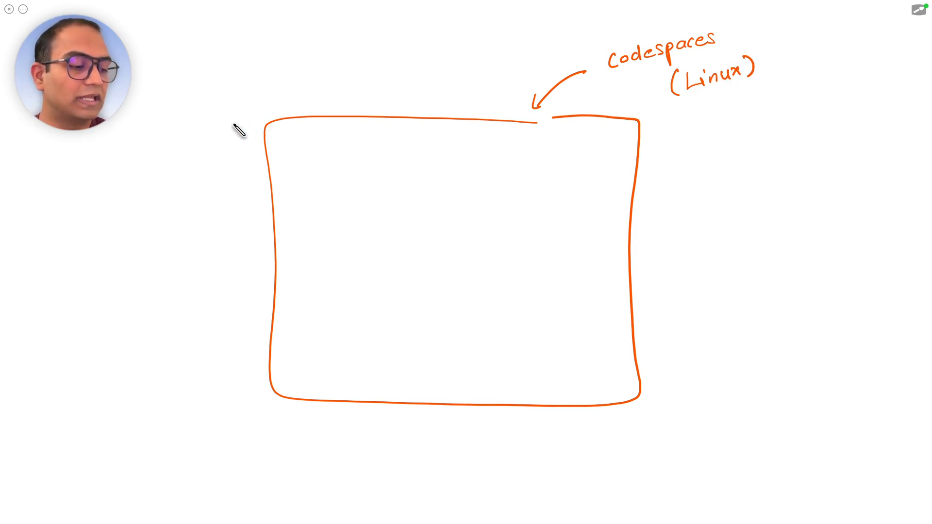
left_click_drag(228, 151, 288, 148)
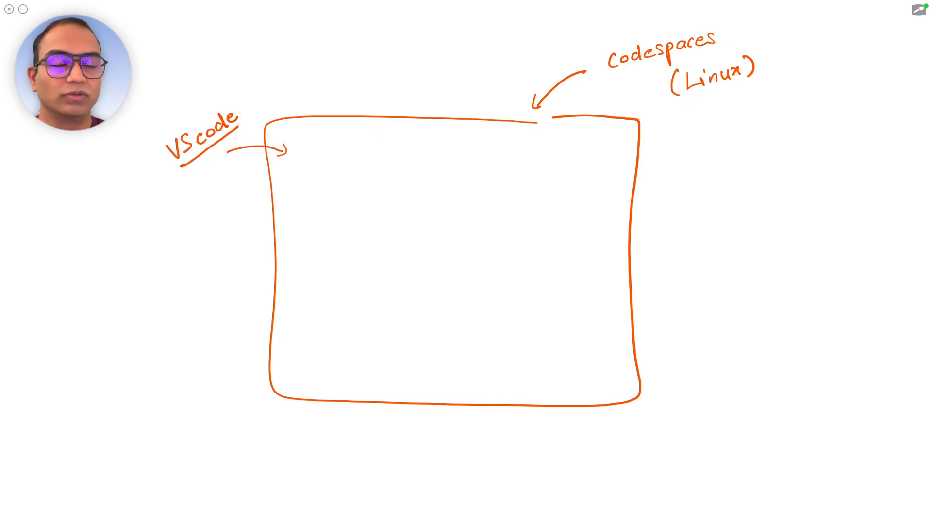
left_click_drag(348, 122, 350, 220)
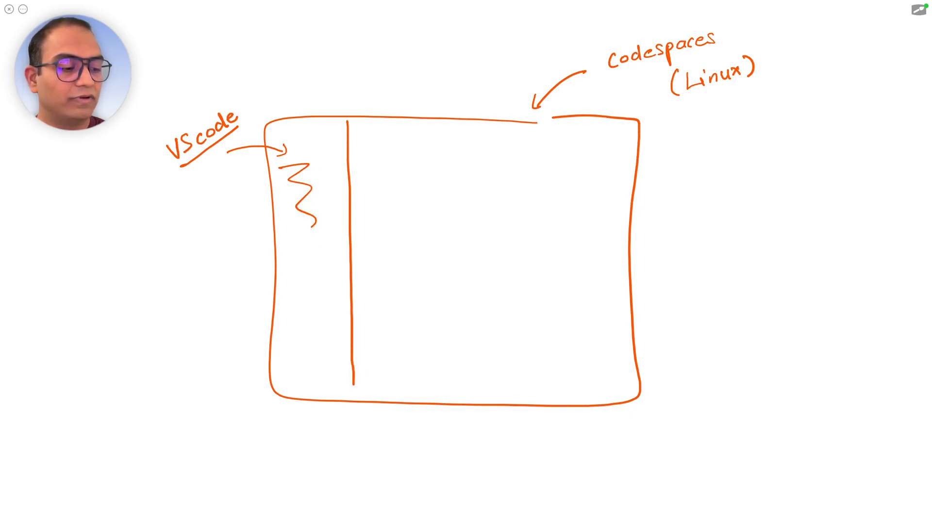
left_click_drag(315, 232, 240, 276)
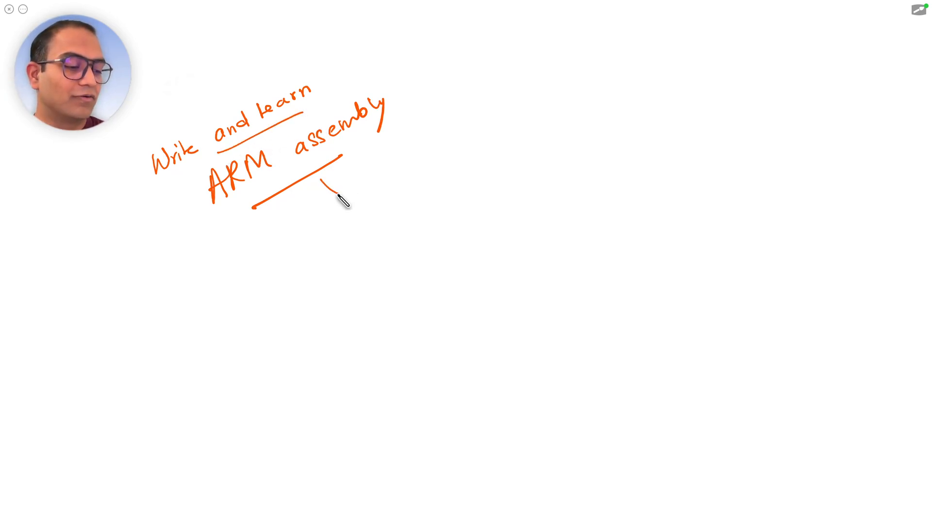
Draw arrows from ARM assembly to Qemu and Board, plus a board outline with a chip.
left_click_drag(332, 190, 470, 181)
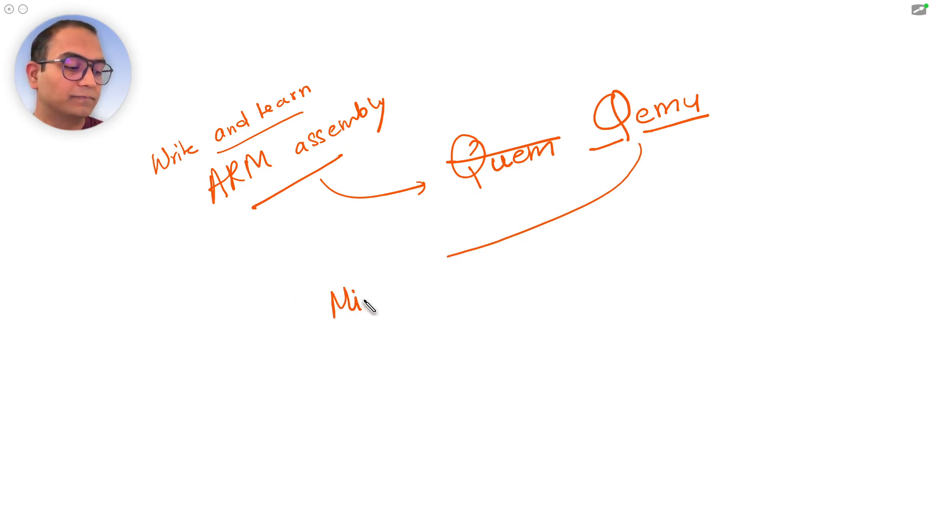
left_click_drag(333, 300, 392, 309)
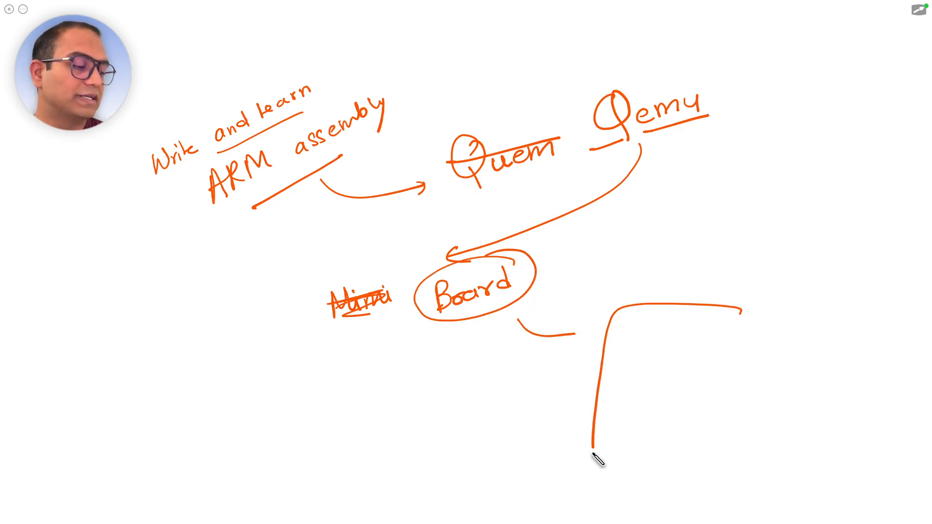
left_click_drag(594, 446, 668, 389)
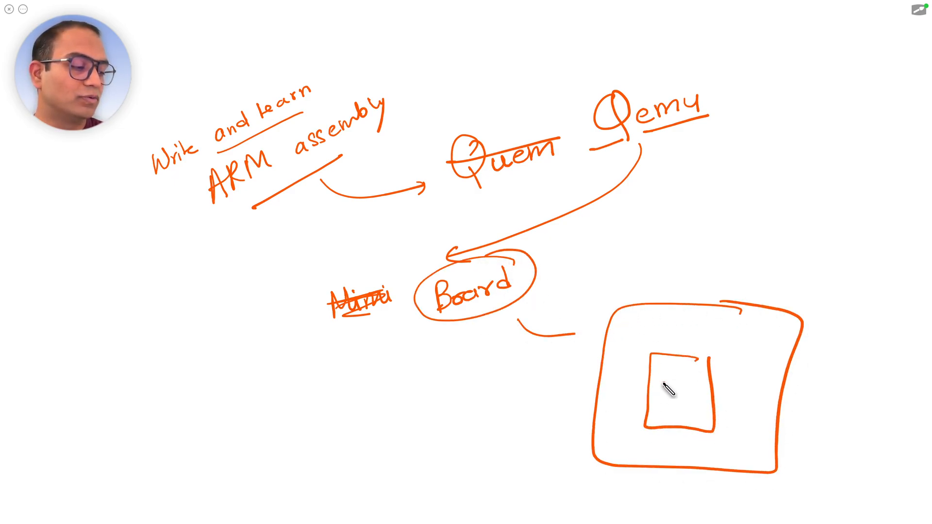
left_click_drag(654, 380, 749, 392)
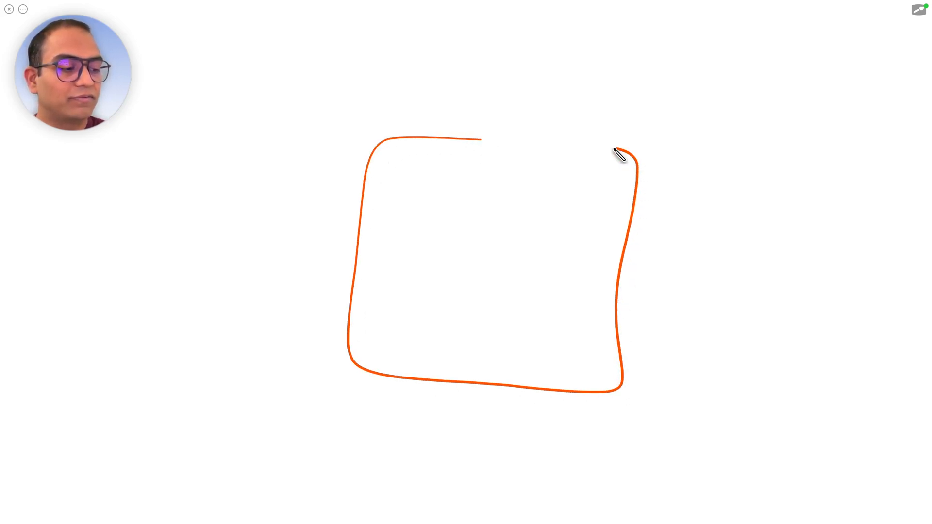
Label the device square 'Cortex M3 Device' with an arrow pointing at it.
left_click_drag(622, 151, 526, 119)
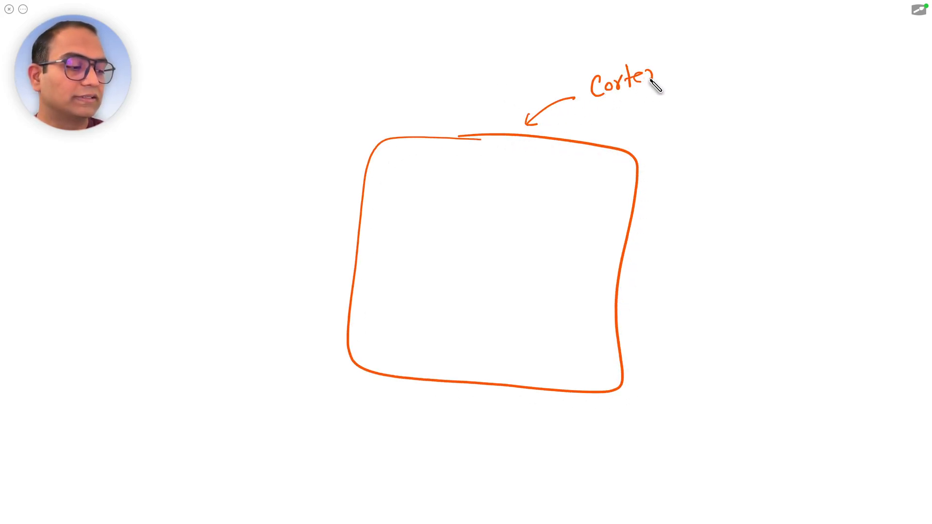
type("M3")
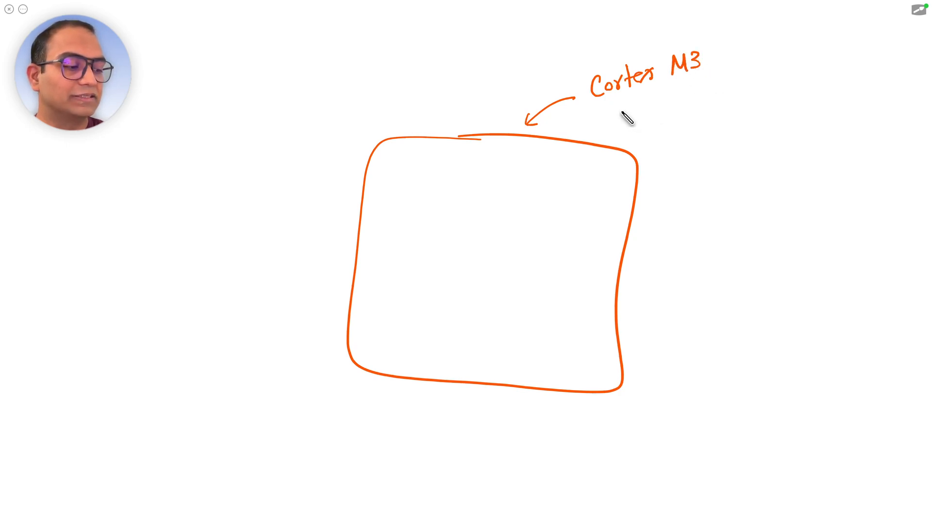
type("Device")
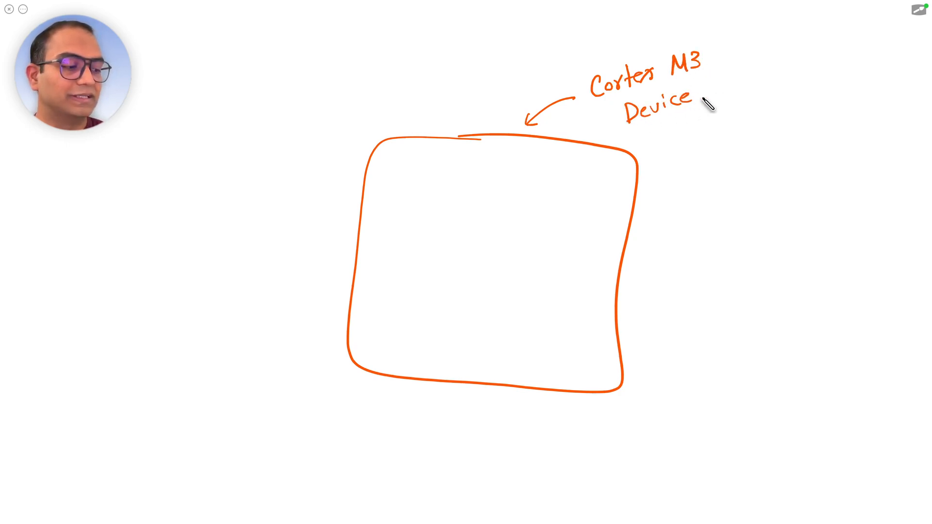
Draw a crossed-out STM board box and a qemu arrow to the Cortex M3 device.
left_click_drag(719, 119, 831, 267)
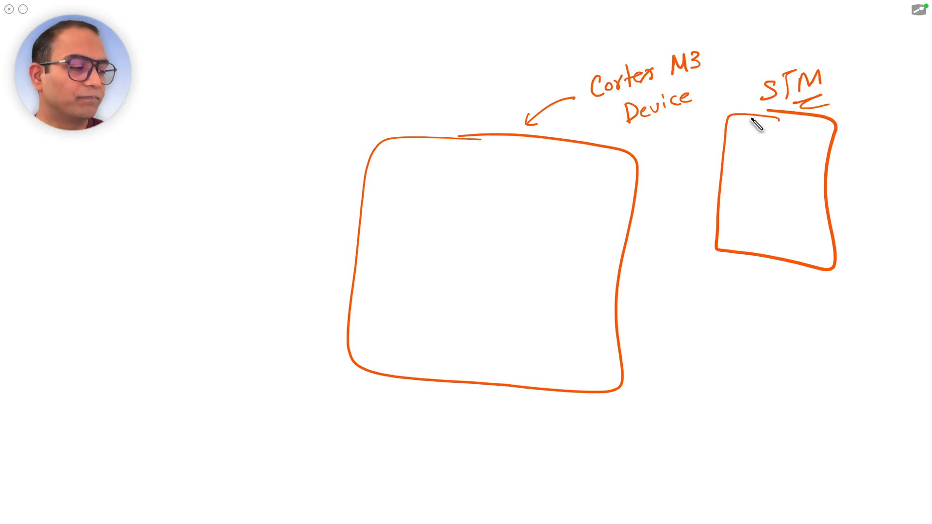
left_click_drag(761, 121, 773, 318)
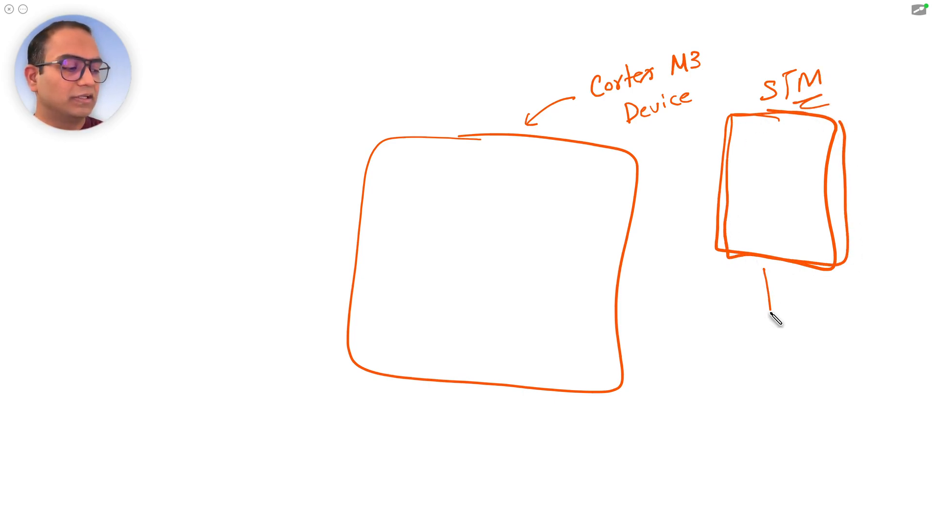
left_click_drag(763, 280, 770, 315)
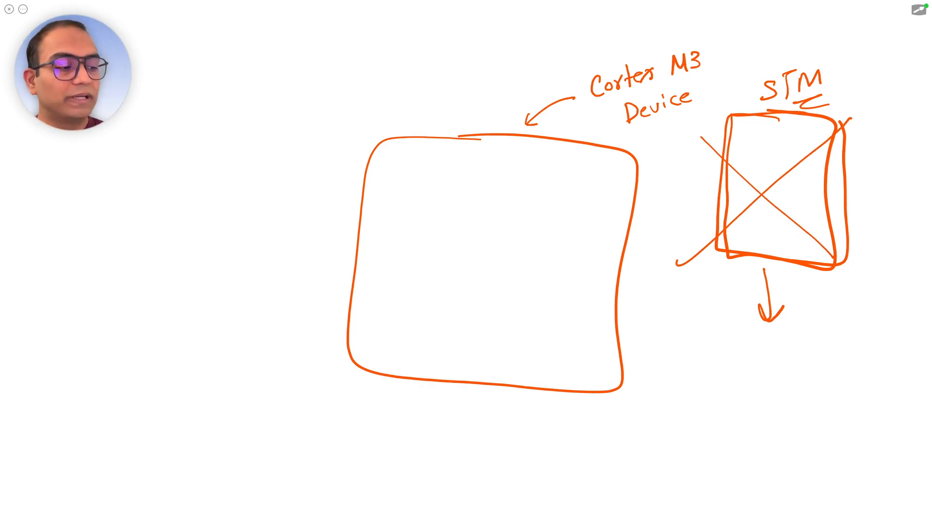
left_click_drag(238, 143, 345, 181)
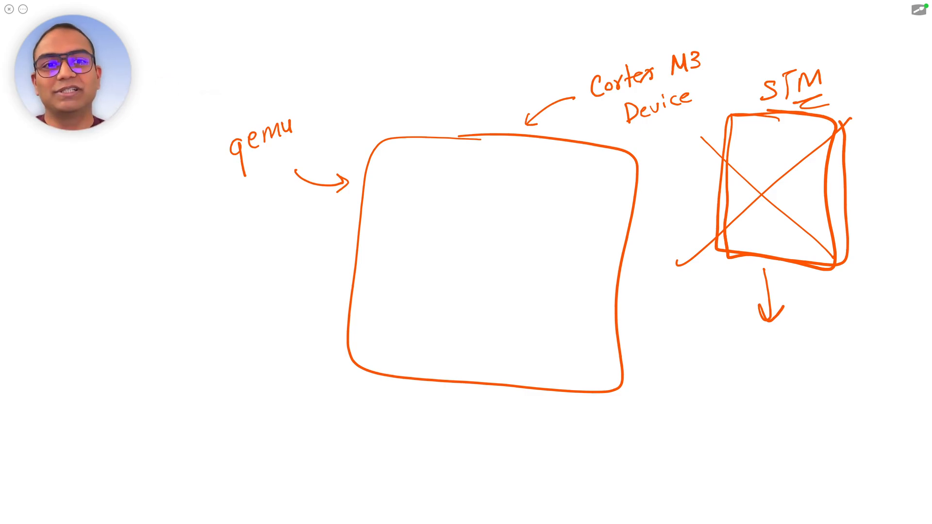
left_click_drag(778, 130, 773, 208)
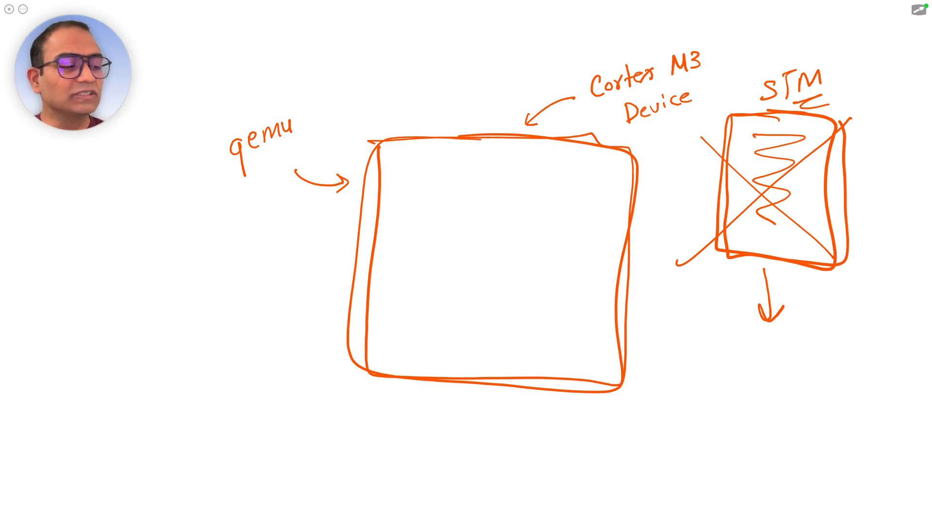
left_click_drag(271, 283, 324, 259)
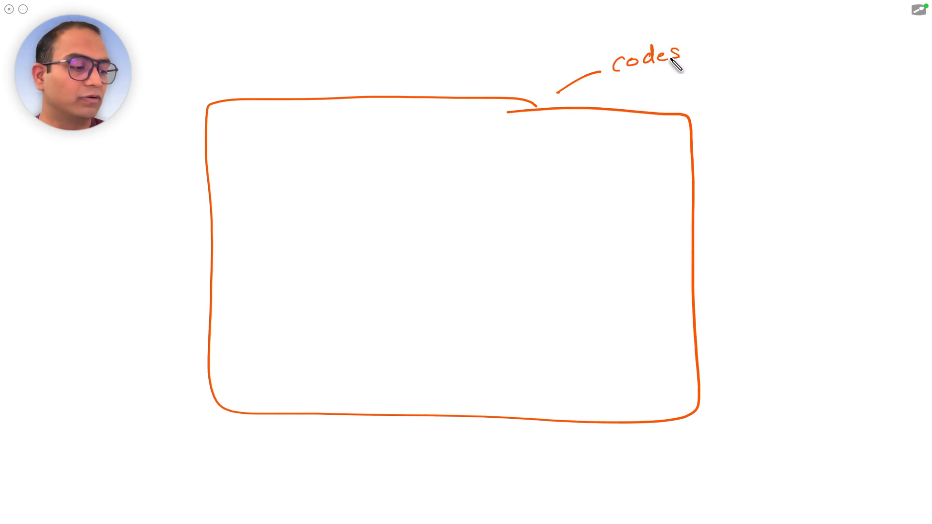
Label the box 'codespace (Linux)', draw the sidebar divider, and write 'qemu -elf' in the terminal.
type("pace")
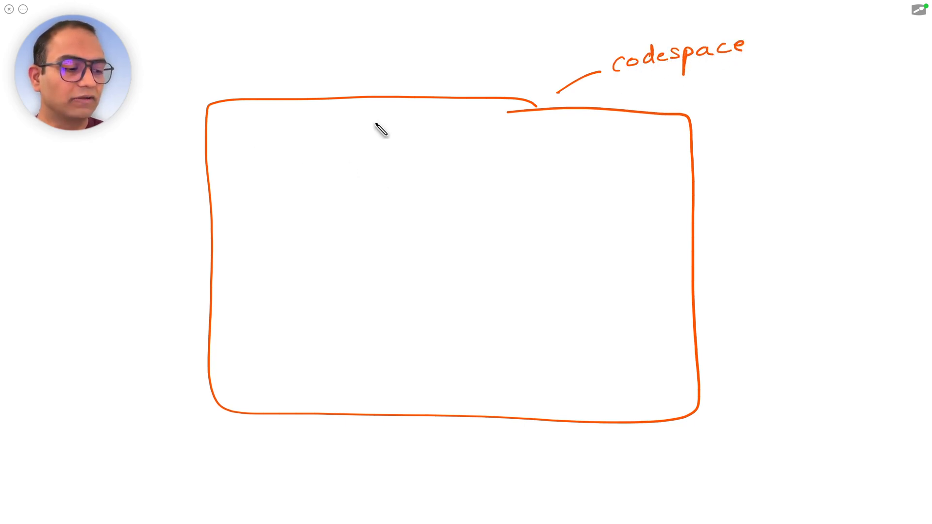
type("(Linux")
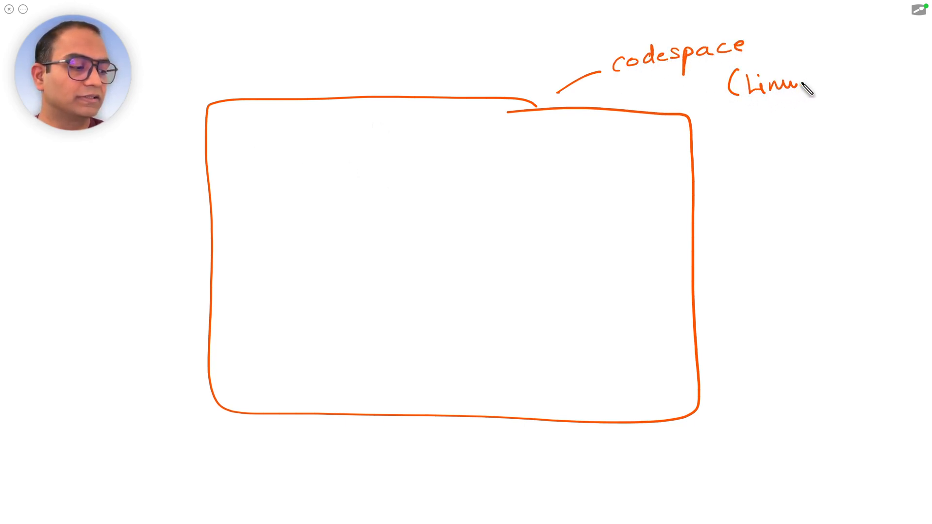
left_click_drag(326, 113, 323, 196)
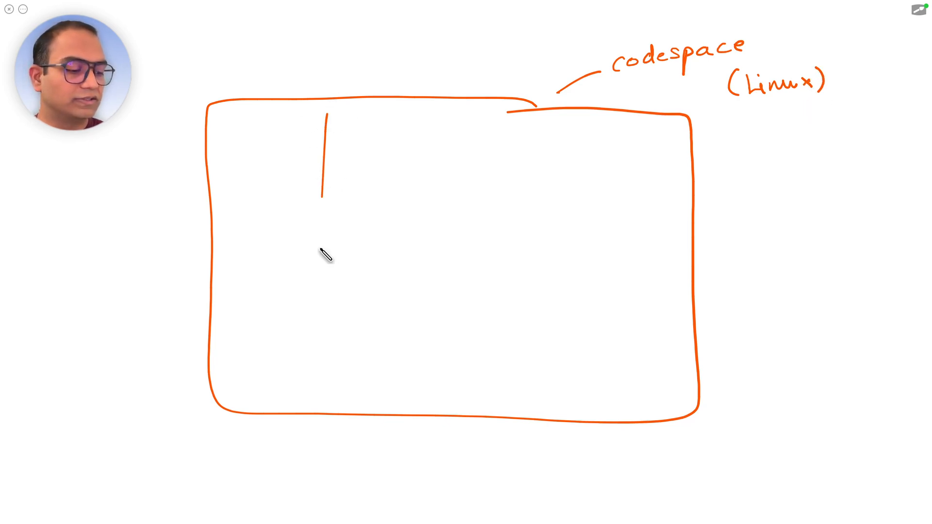
left_click_drag(325, 280, 710, 268)
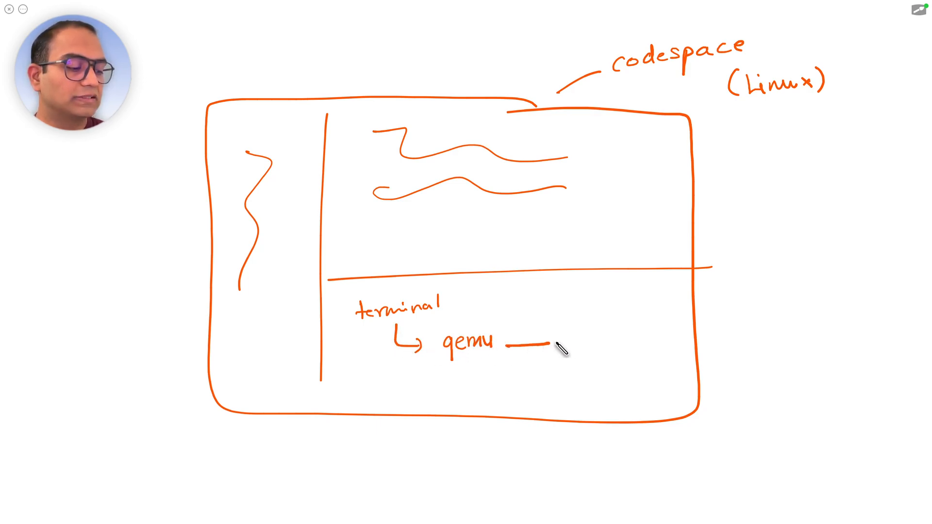
type("-elf")
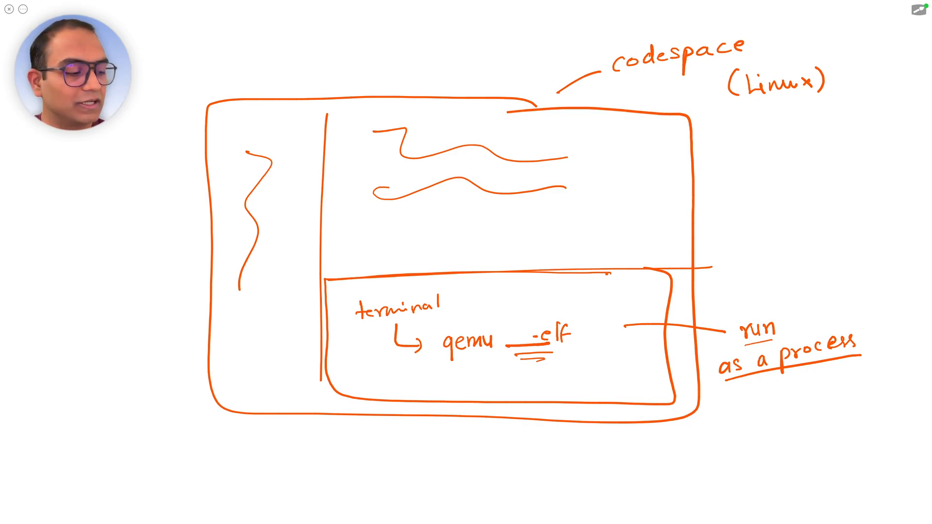
mouse_move(596, 289)
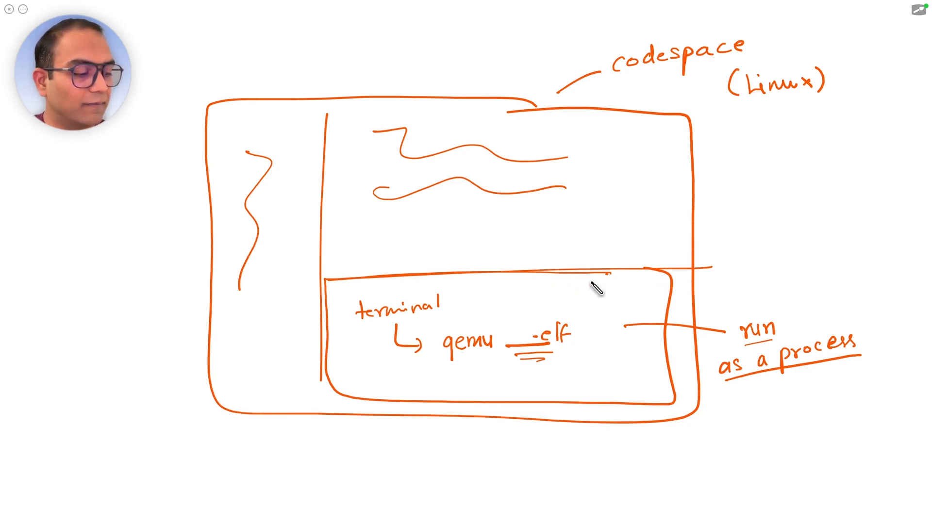
Split the terminal box with a vertical line and point a line at the 'gdb' label.
left_click_drag(579, 264, 580, 446)
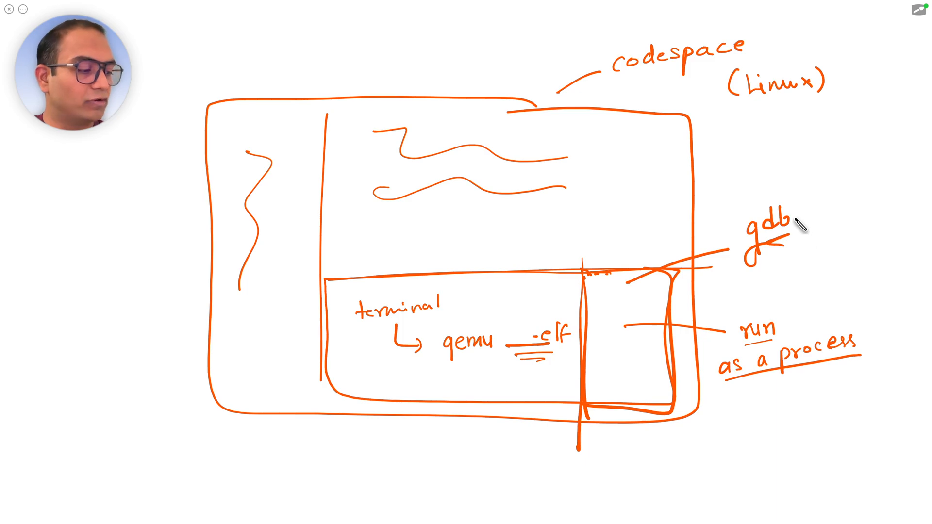
left_click_drag(797, 214, 873, 350)
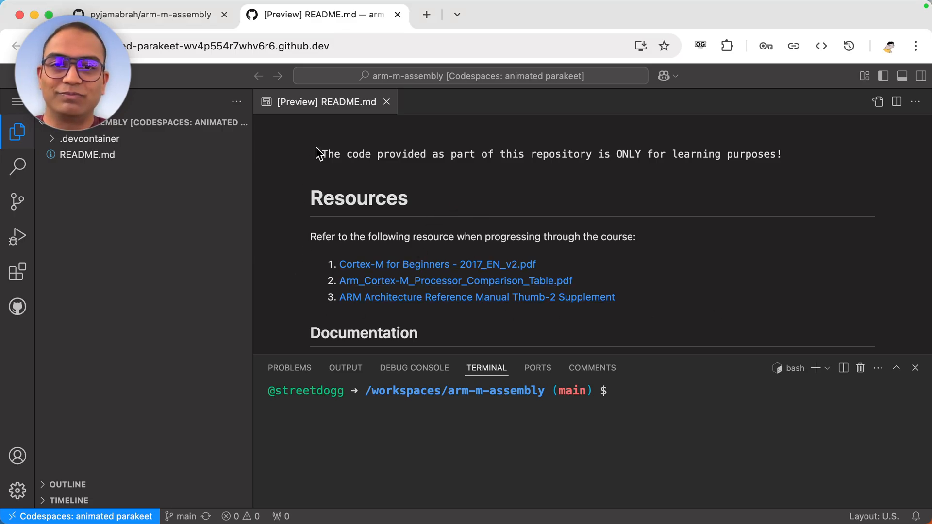
Scroll through the README preview in the arm-m-assembly codespace.
scroll("down", 3)
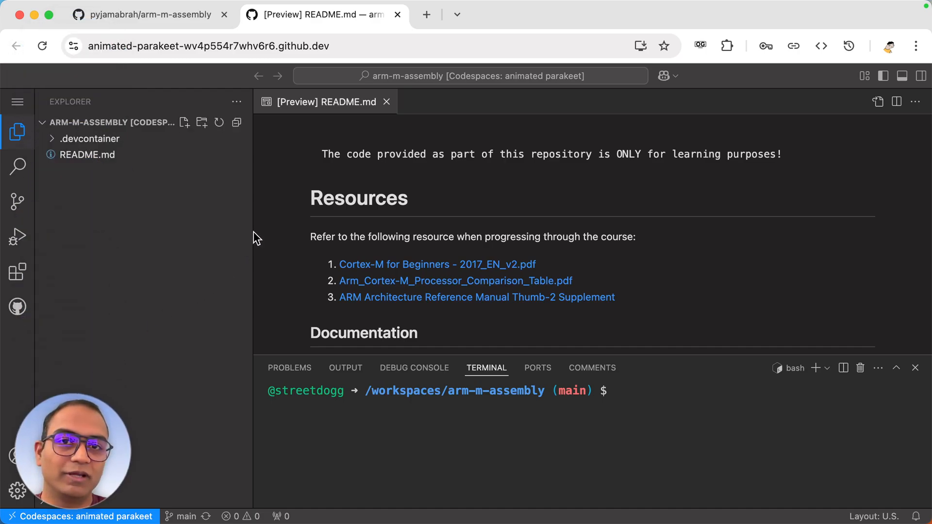
Go full screen, scroll through the README preview, and close the preview.
key("F11")
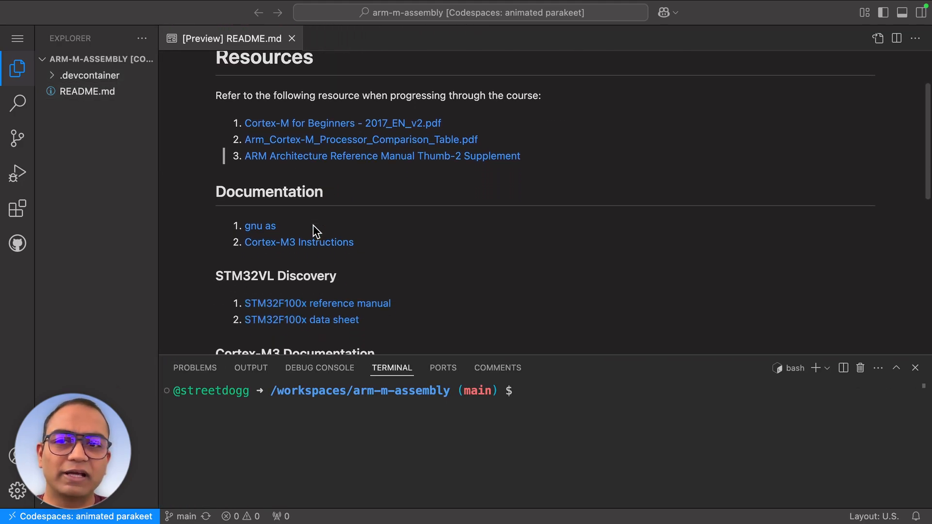
scroll("down", 3)
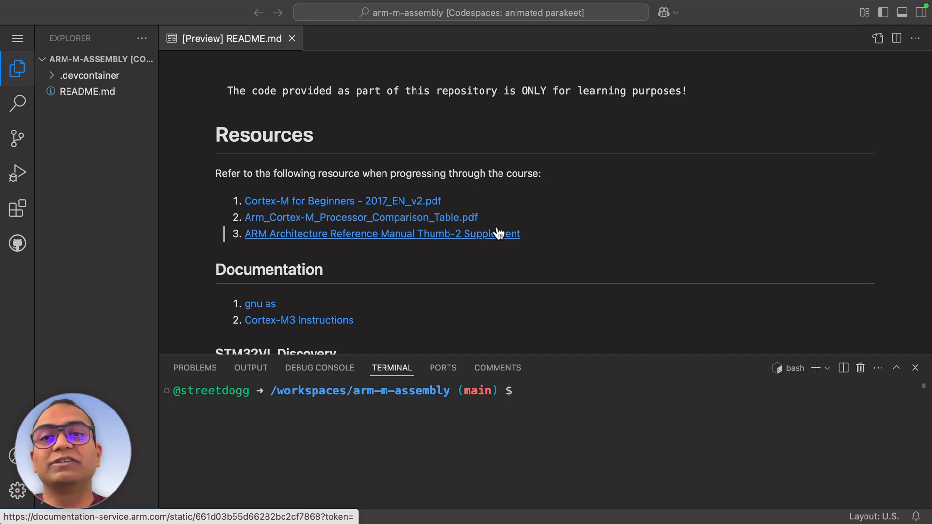
mouse_move(506, 219)
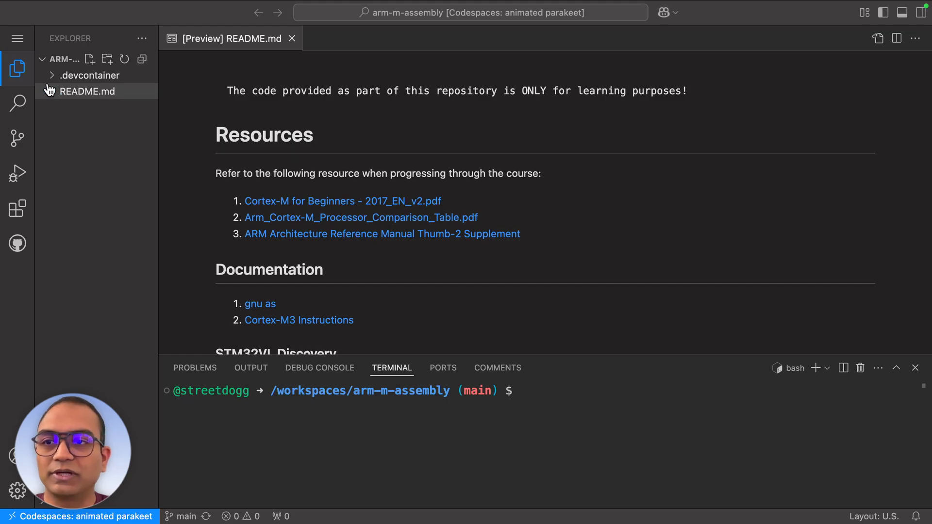
mouse_move(66, 128)
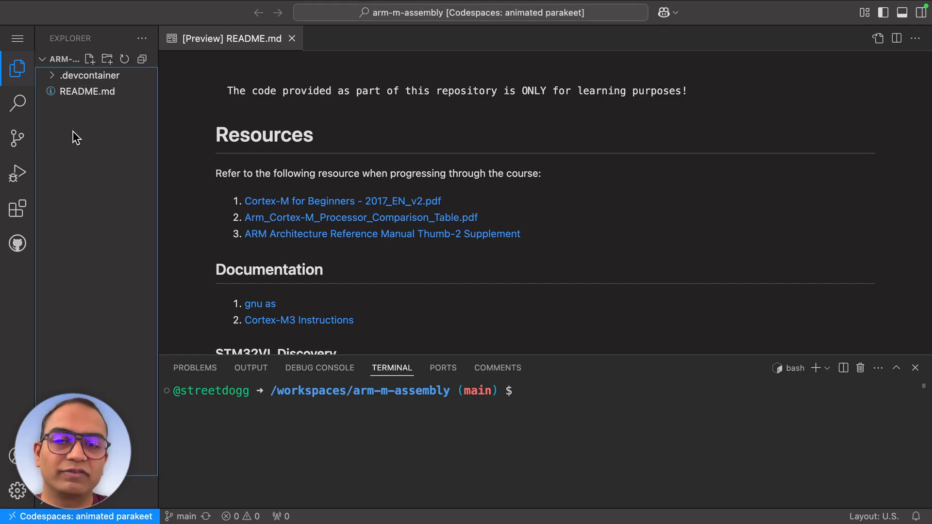
mouse_move(351, 160)
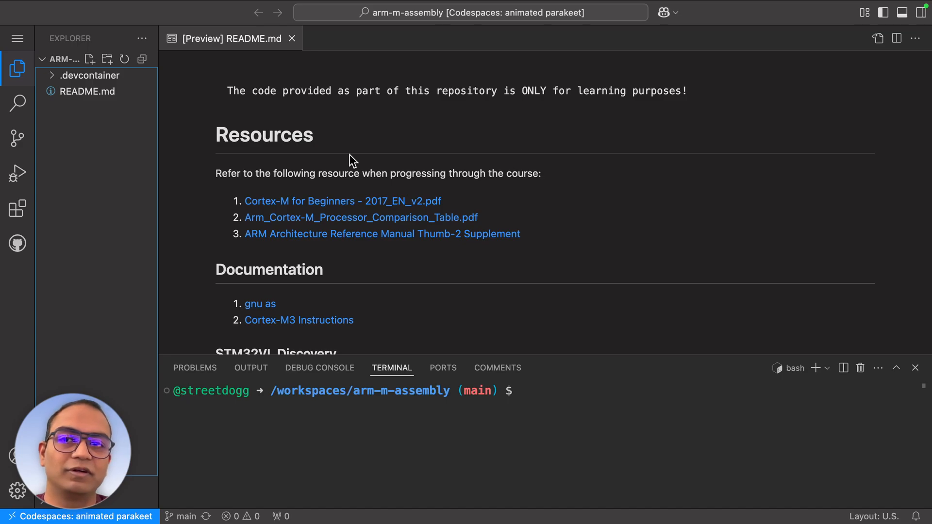
left_click(291, 39)
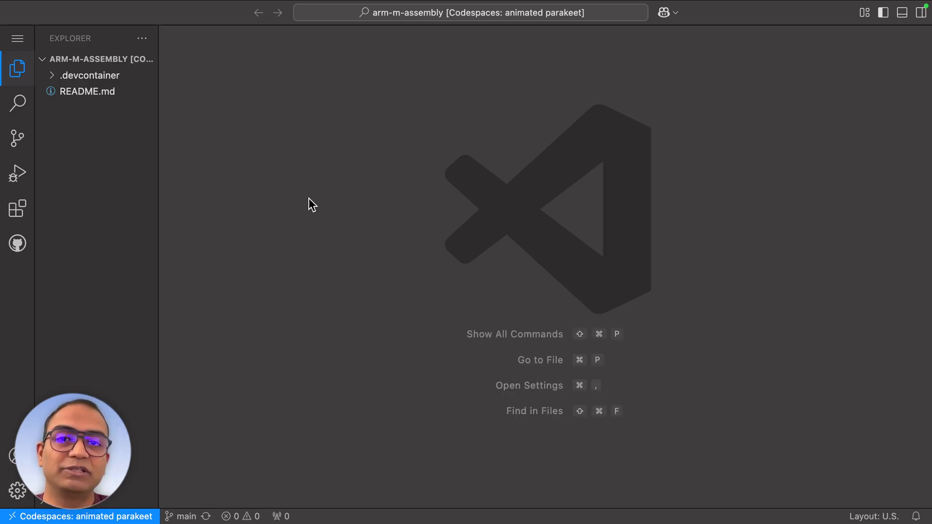
Restore the terminal, open .devcontainer/Dockerfile, and mark the gdb-multiarch package line.
left_click(17, 38)
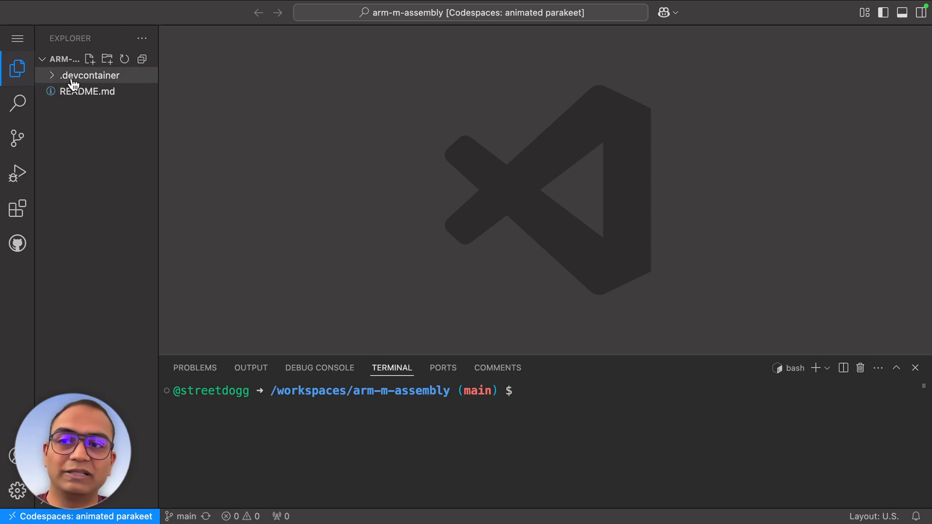
left_click(90, 75)
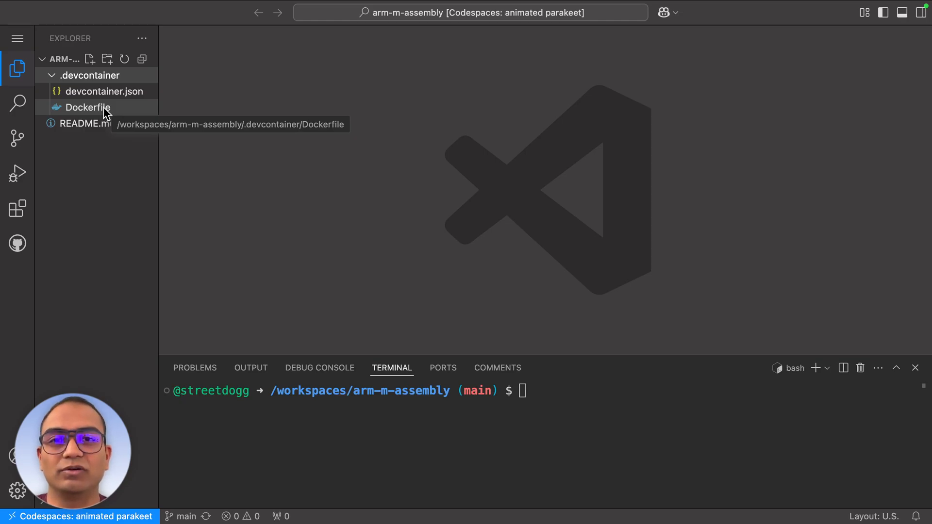
mouse_move(111, 112)
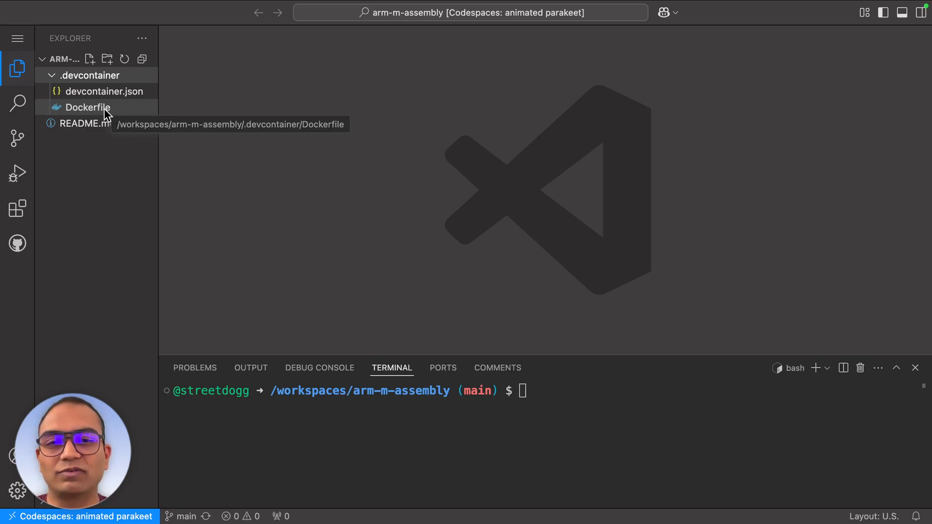
left_click(87, 106)
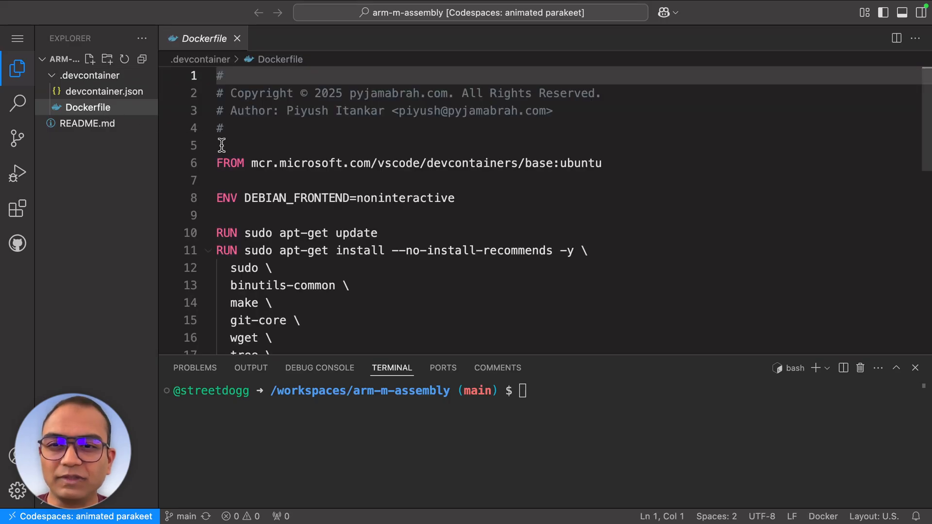
scroll("down", 3)
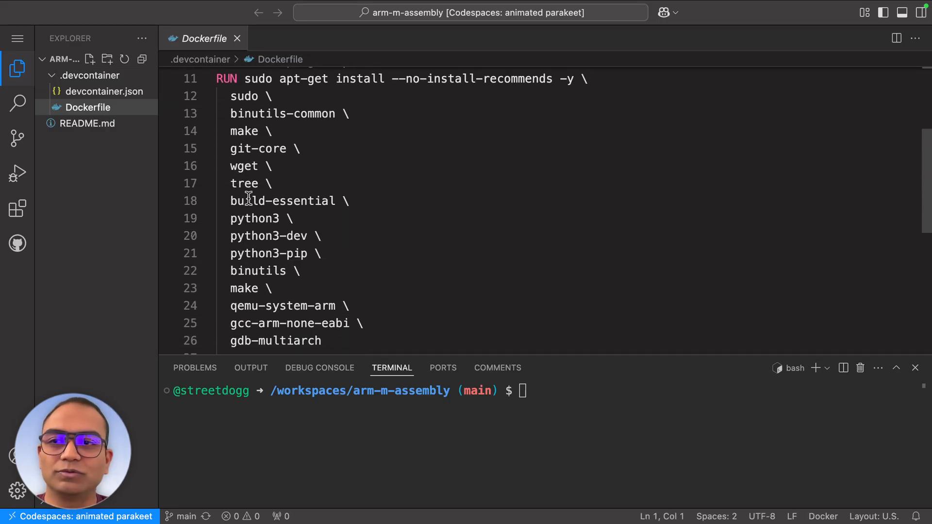
left_click(279, 201)
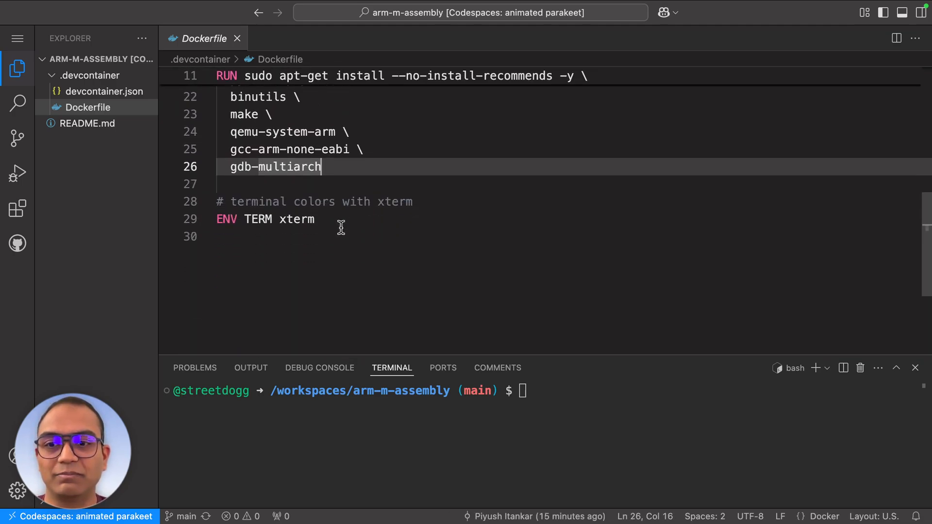
Highlight the postCreateCommand value in devcontainer.json, then close that file.
left_click(105, 92)
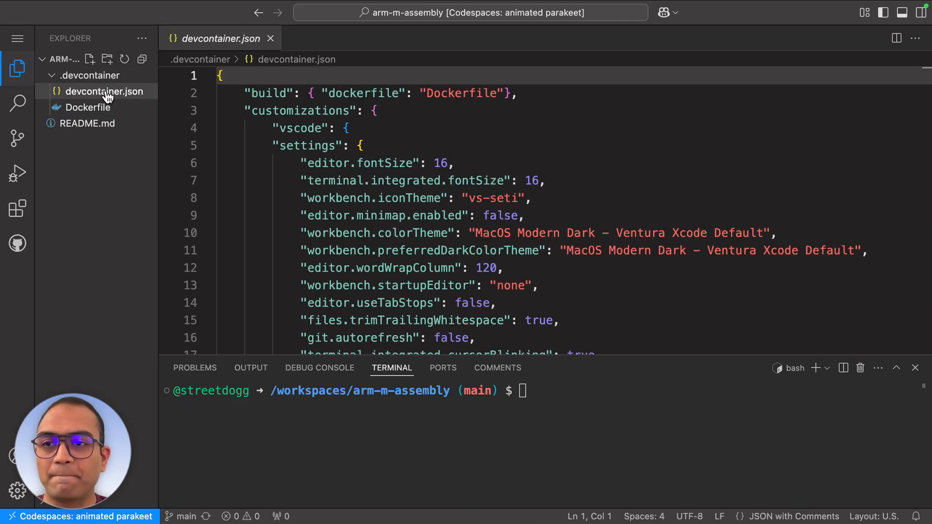
scroll("down", 3)
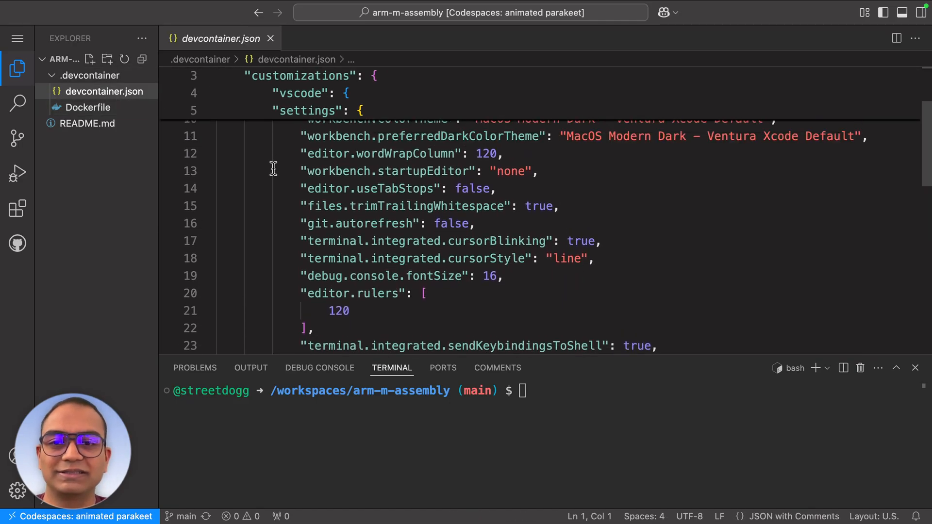
scroll("down", 3)
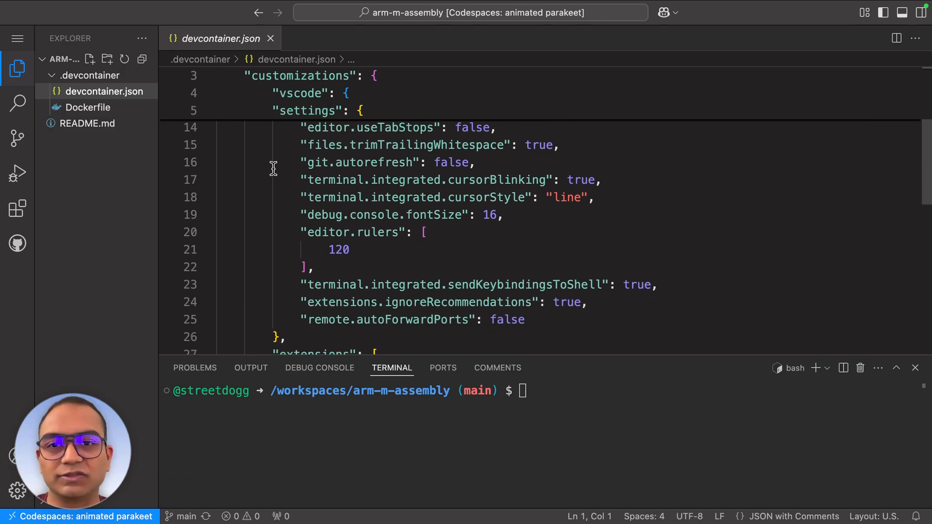
scroll("down", 3)
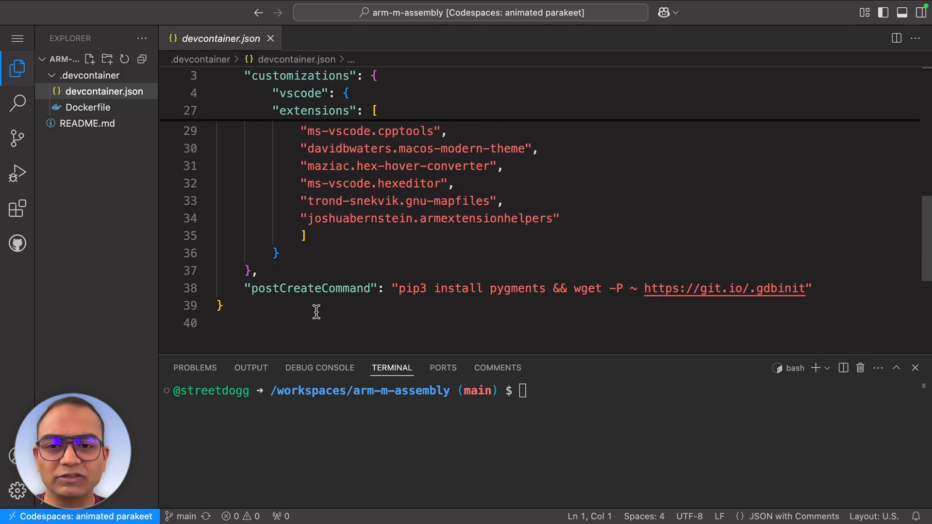
left_click_drag(402, 288, 811, 288)
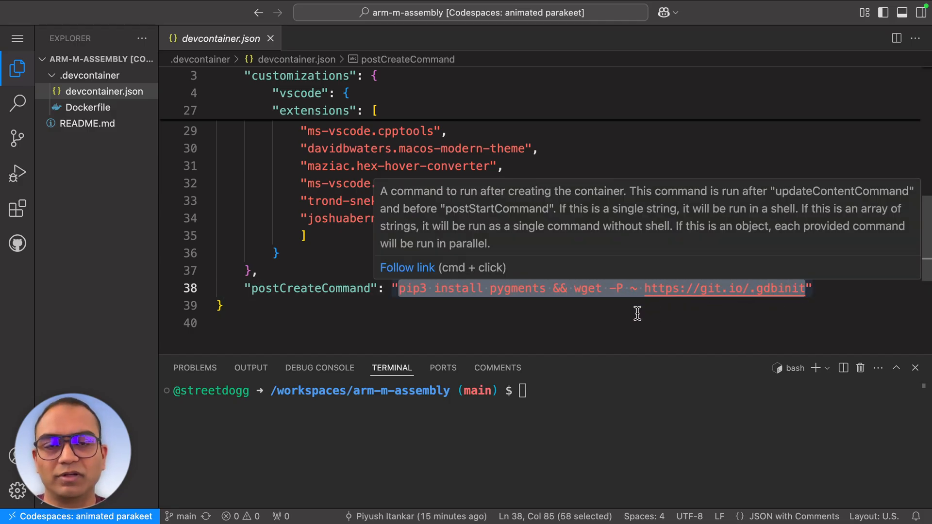
mouse_move(545, 336)
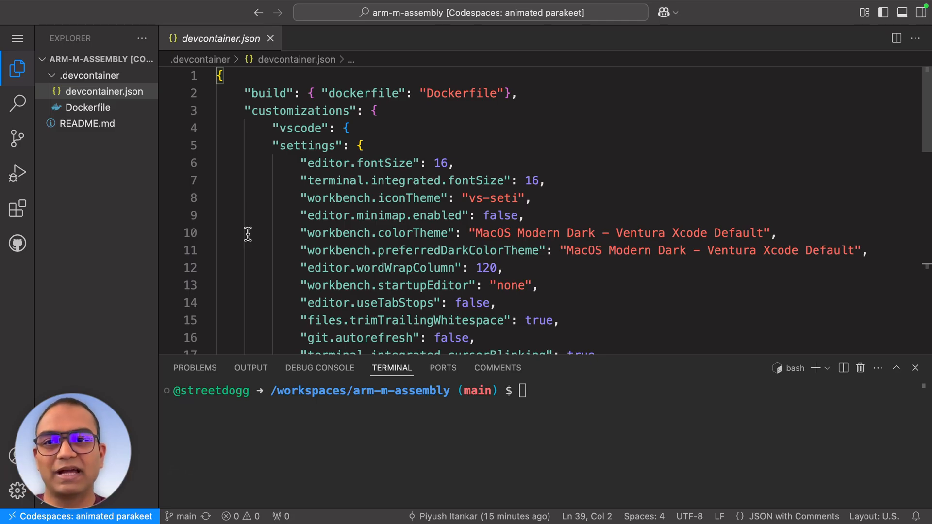
mouse_move(297, 59)
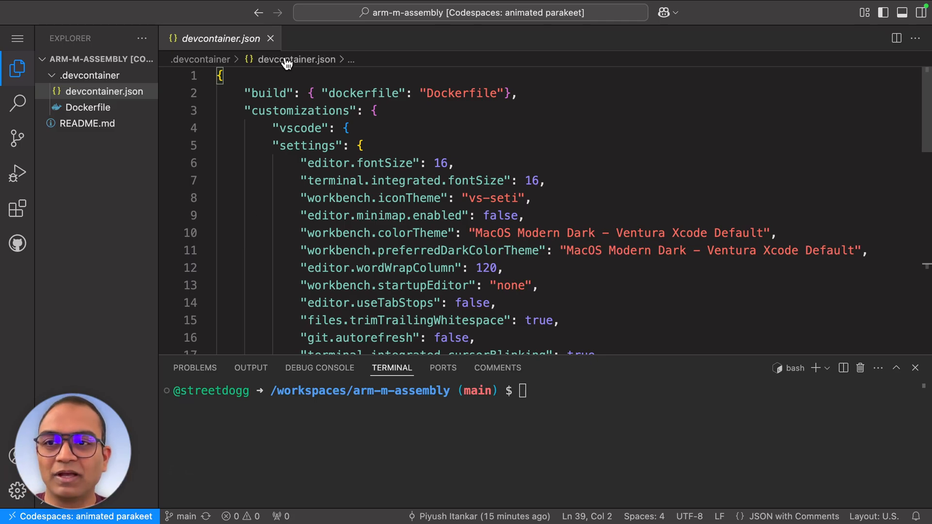
mouse_move(270, 38)
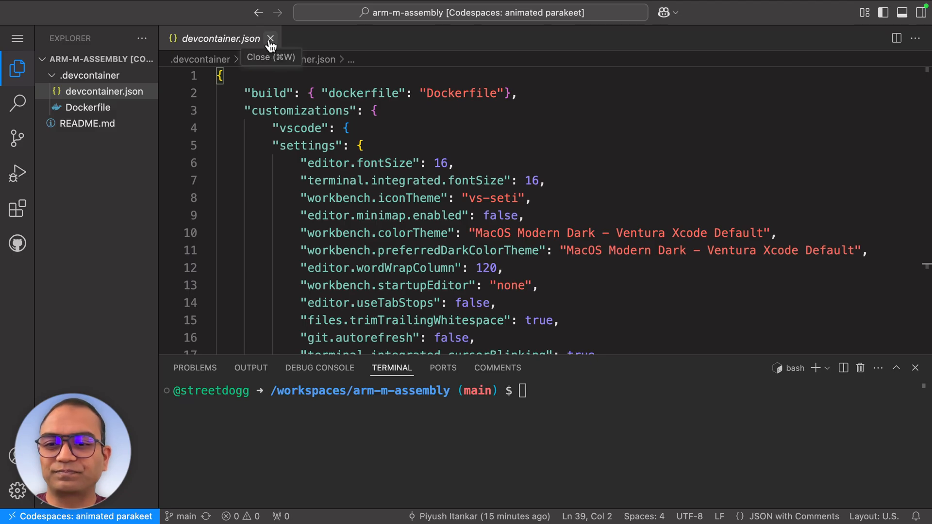
left_click(270, 39)
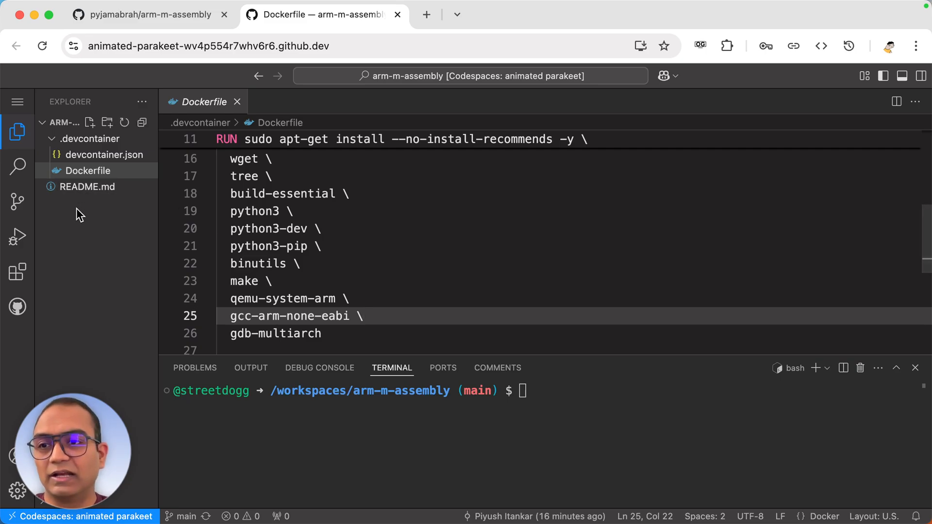
Create a 'hello' file in .devcontainer with text ',mfng,fdmng', then close the codespace tab.
left_click(90, 122)
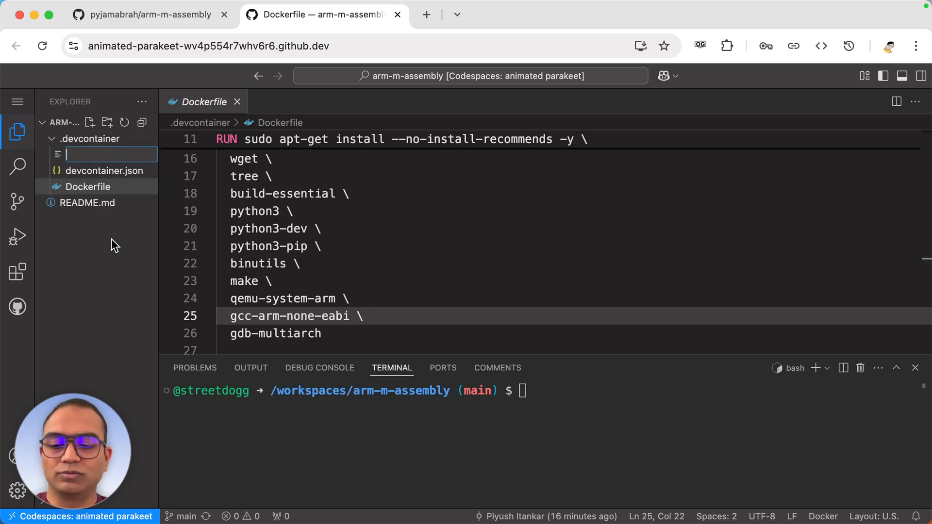
type("hello")
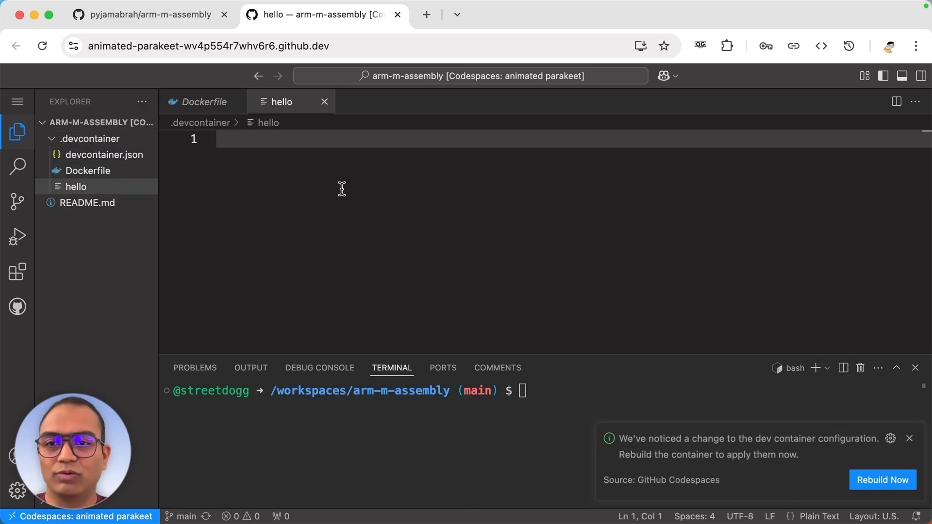
type(",mfng,fdmng")
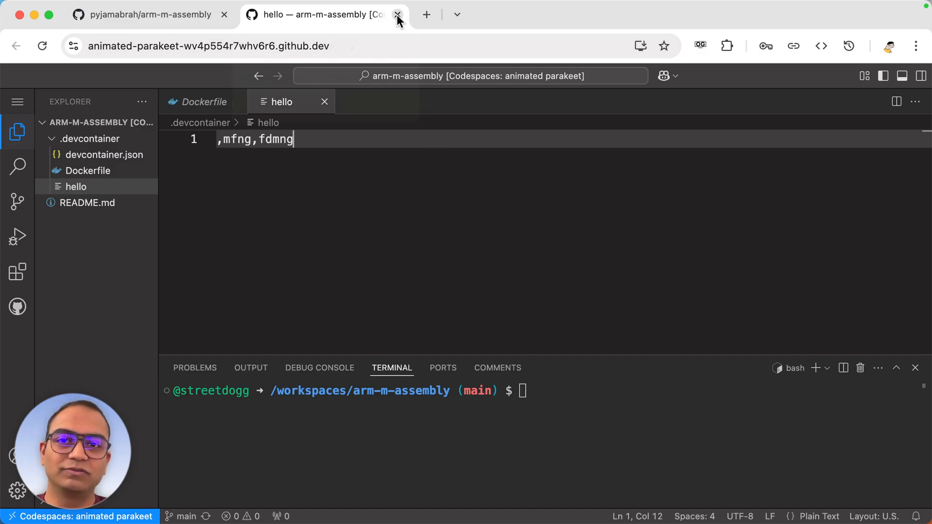
left_click(397, 15)
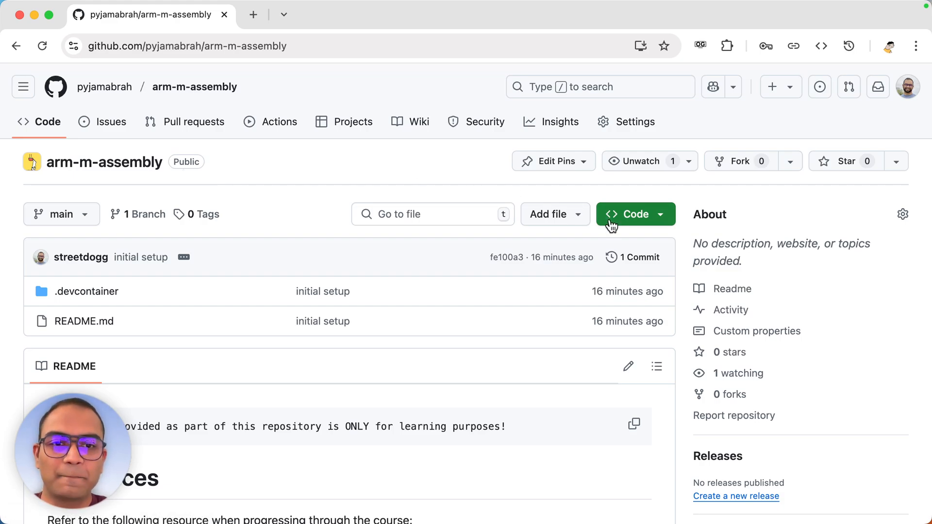
Open the animated parakeet codespace in the browser from the repository's Codespaces list.
left_click(635, 214)
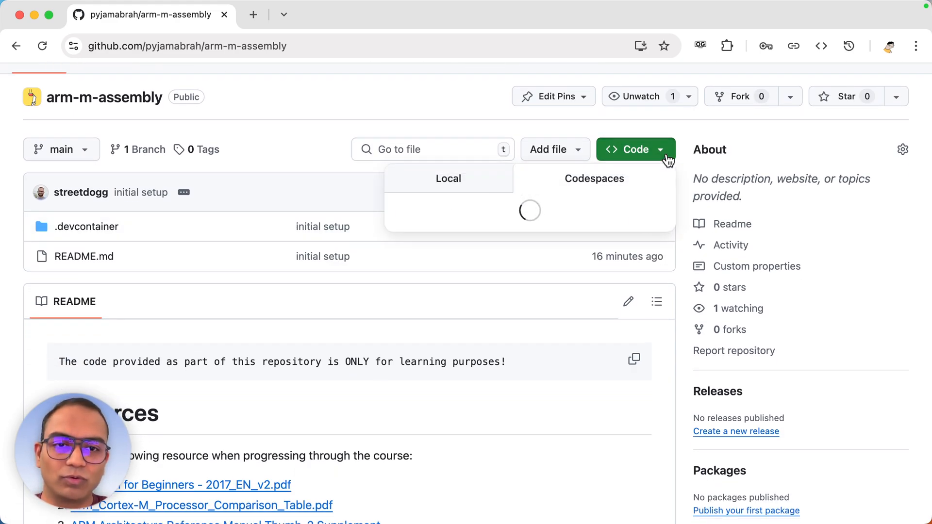
left_click(594, 179)
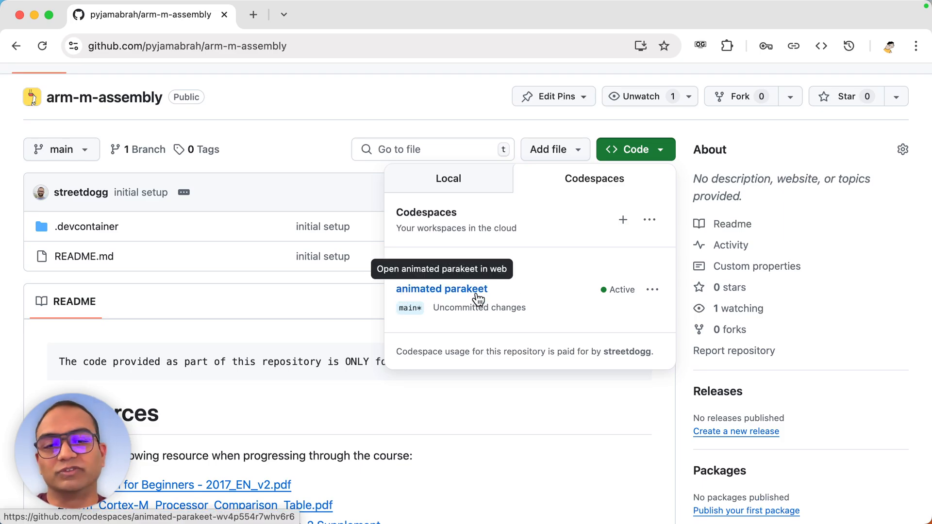
mouse_move(472, 289)
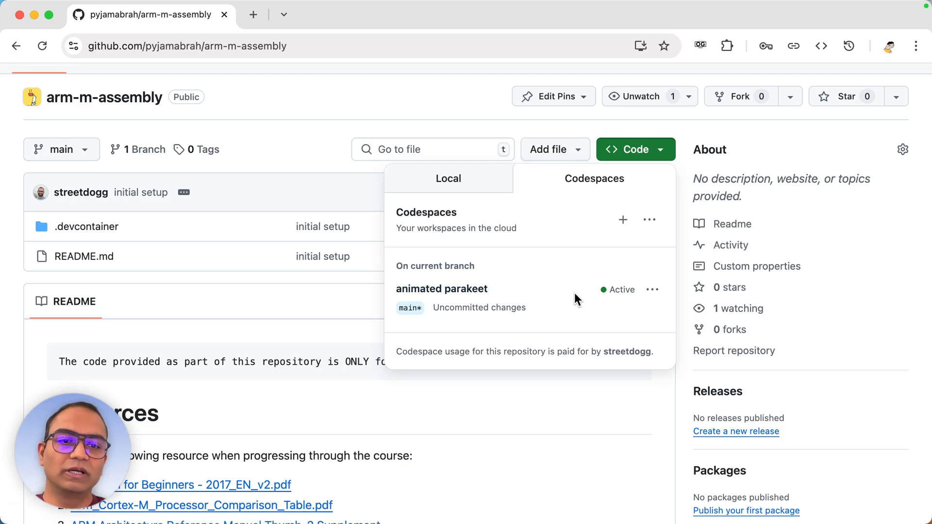
left_click(652, 289)
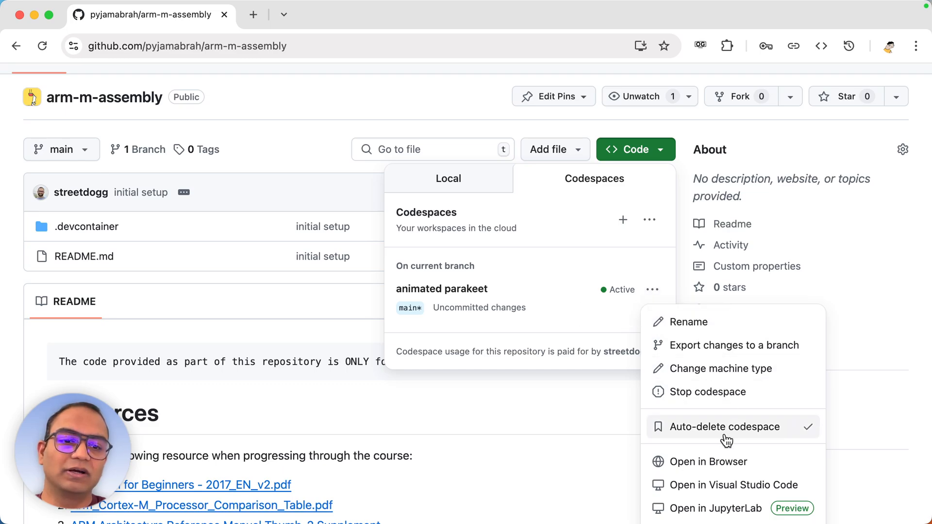
mouse_move(706, 462)
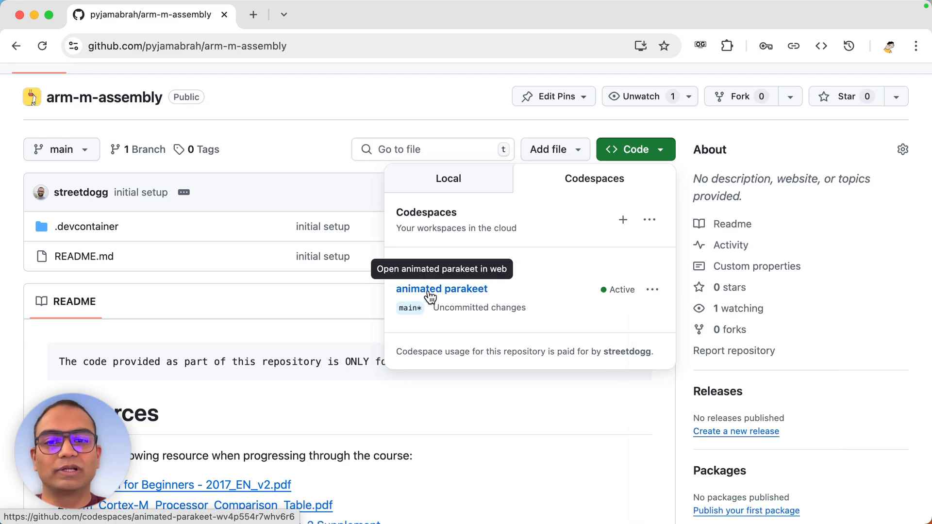
left_click(649, 289)
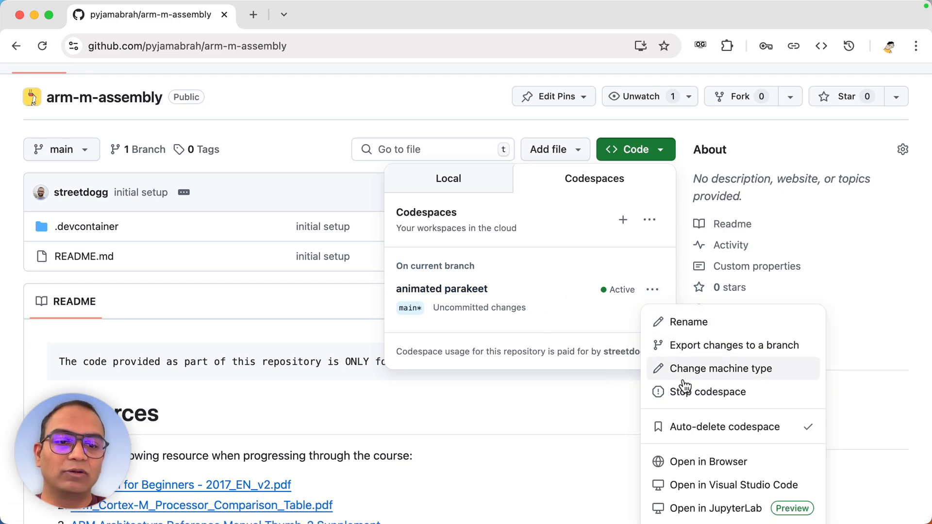
left_click(442, 289)
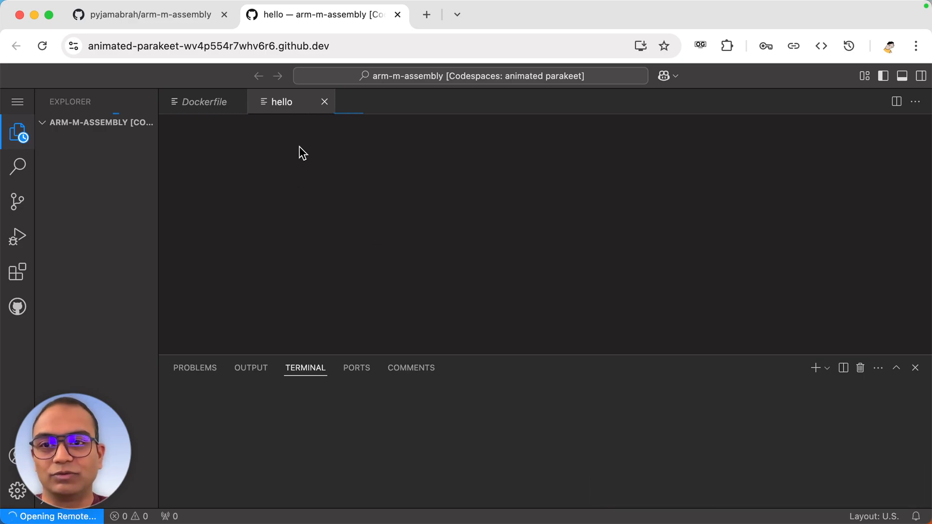
type(",mfng,fdmng")
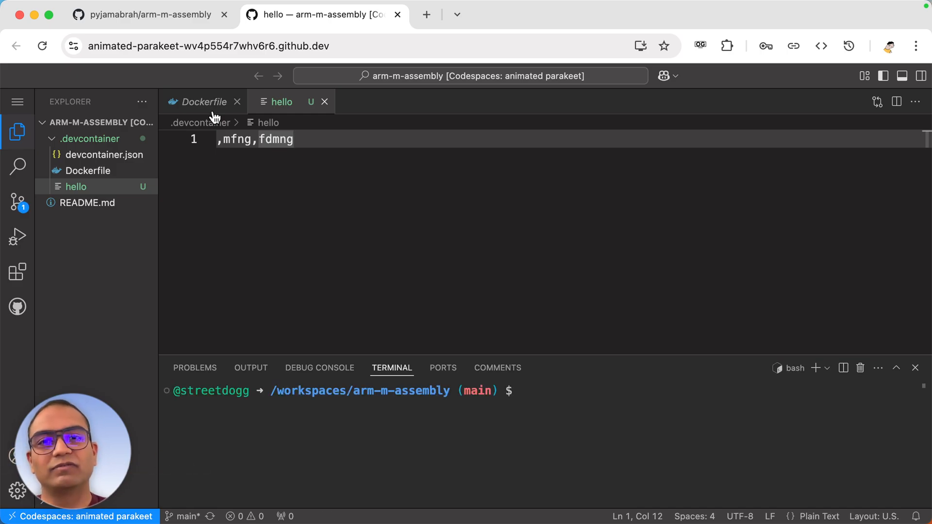
Uncheck Auto-delete codespace for animated parakeet and dismiss the confirmation notice.
left_click(397, 14)
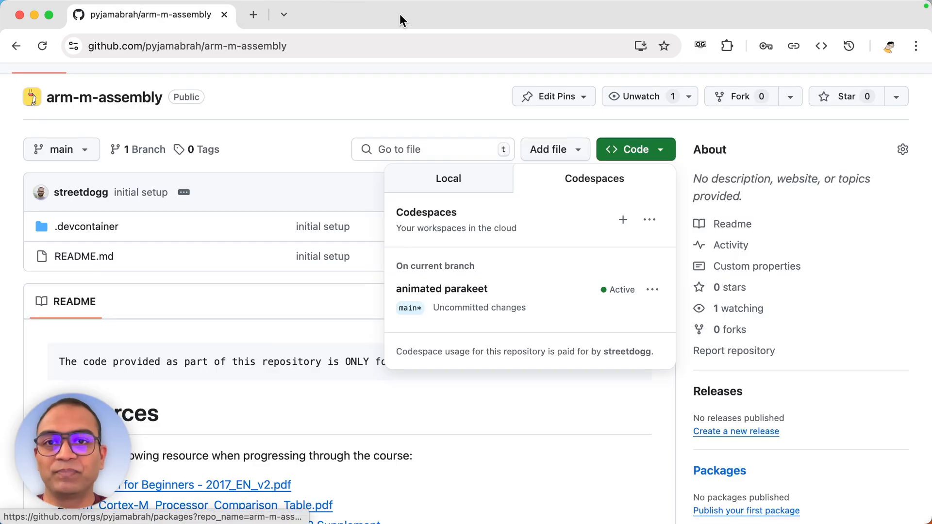
left_click(652, 289)
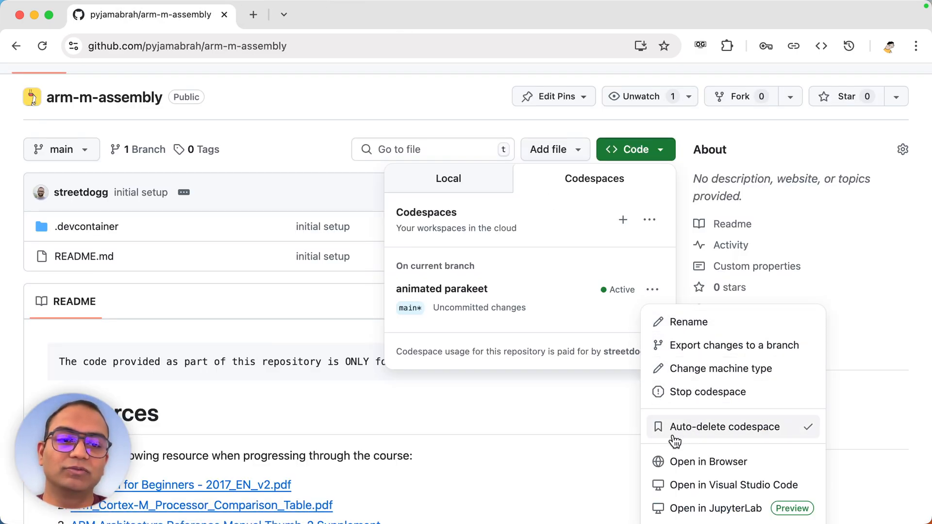
left_click(722, 427)
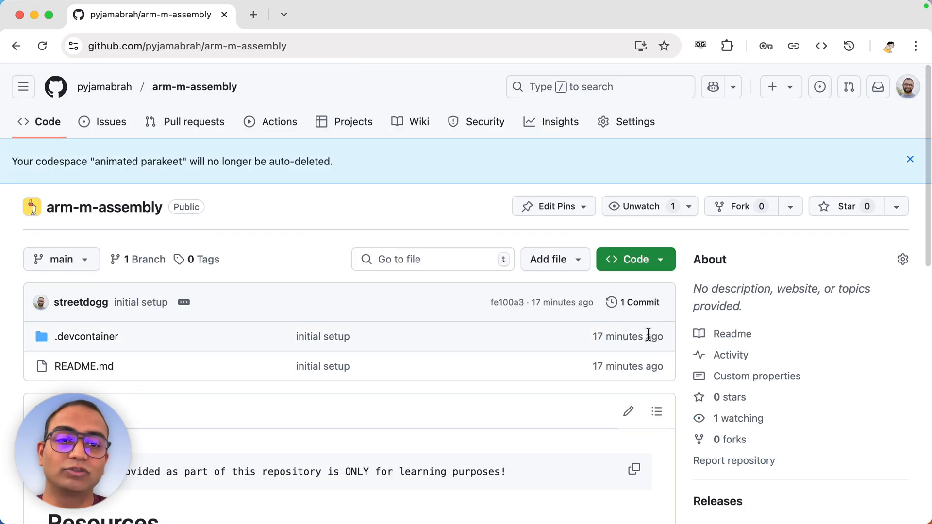
left_click(628, 259)
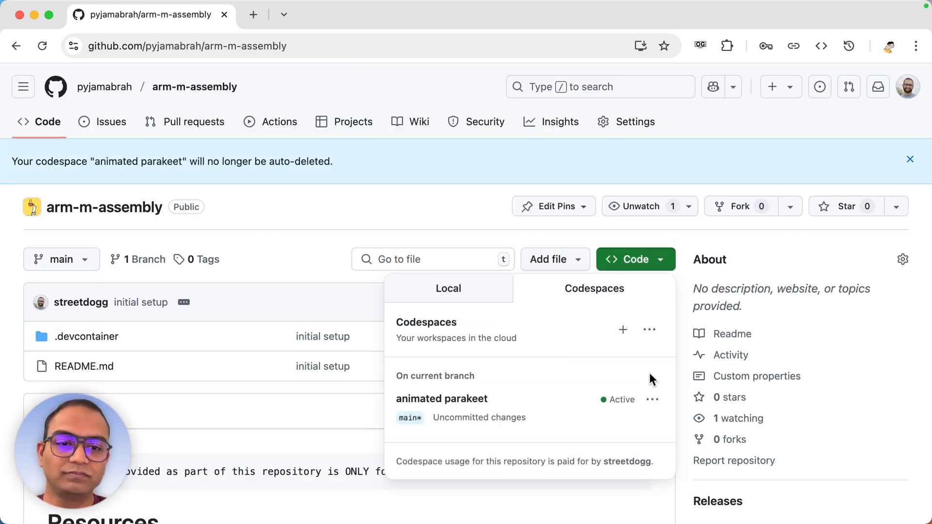
left_click(651, 399)
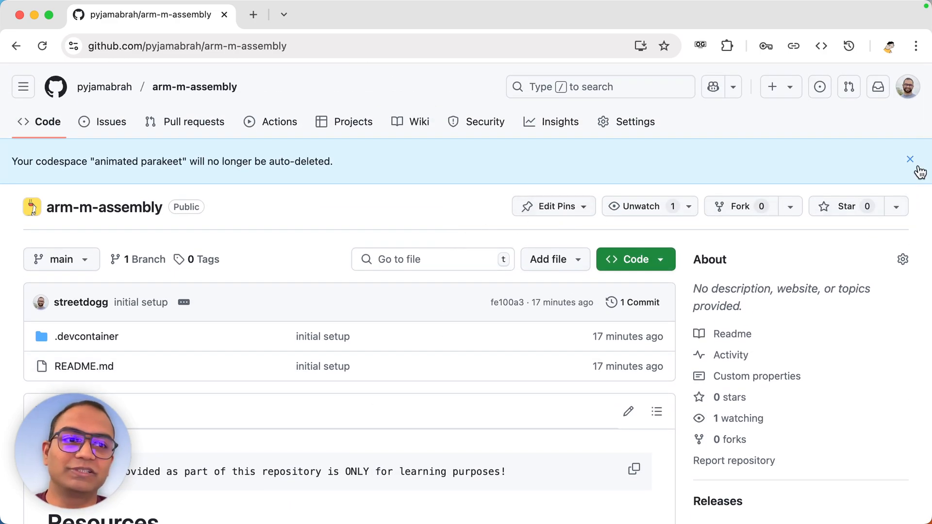
left_click(910, 159)
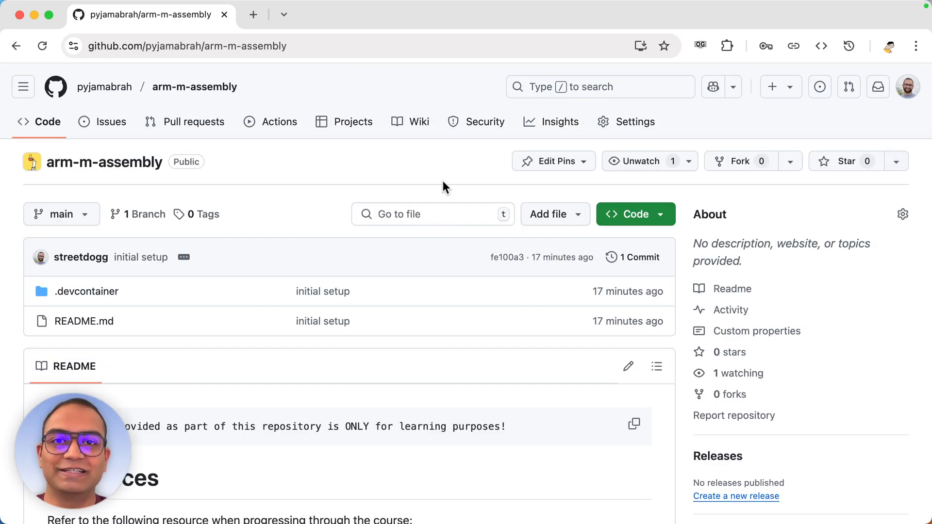